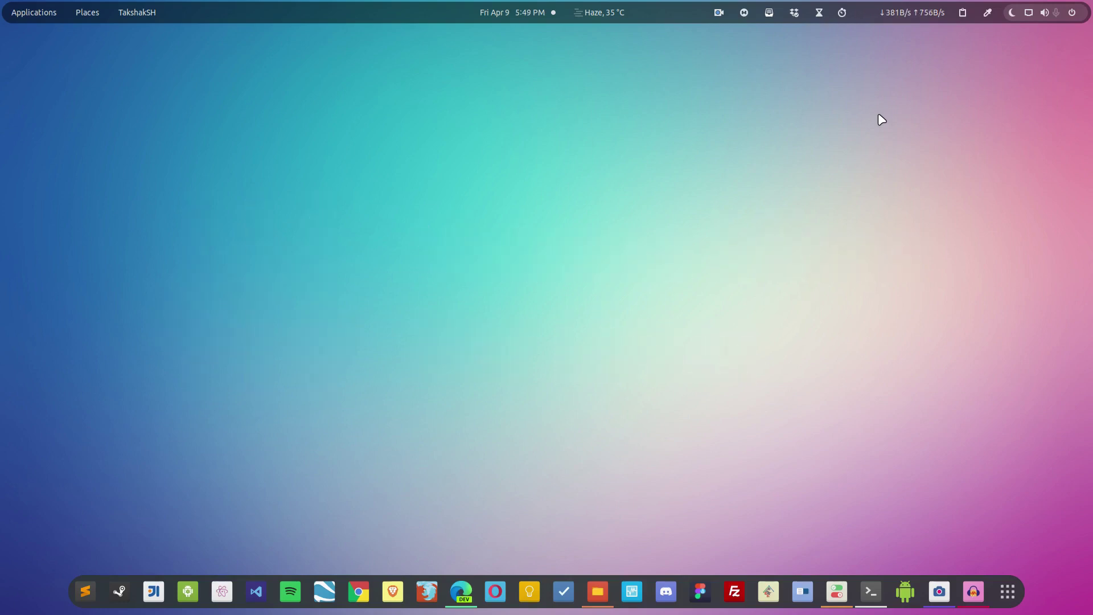
mouse_move(940, 176)
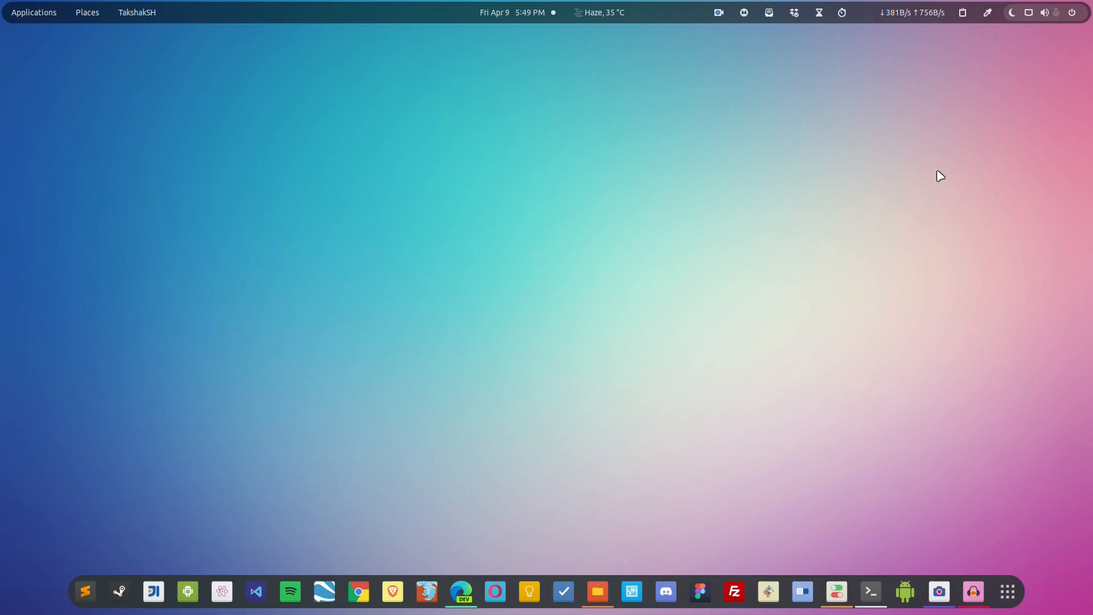
Launch GNOME Settings from the dock, landing on the Network page
click(836, 592)
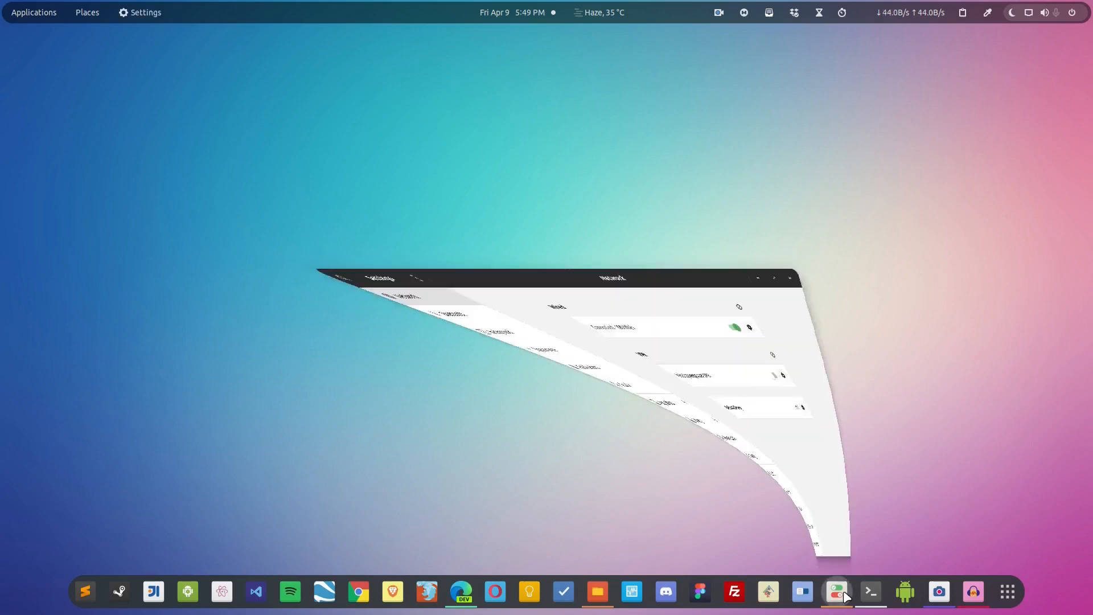
click(836, 592)
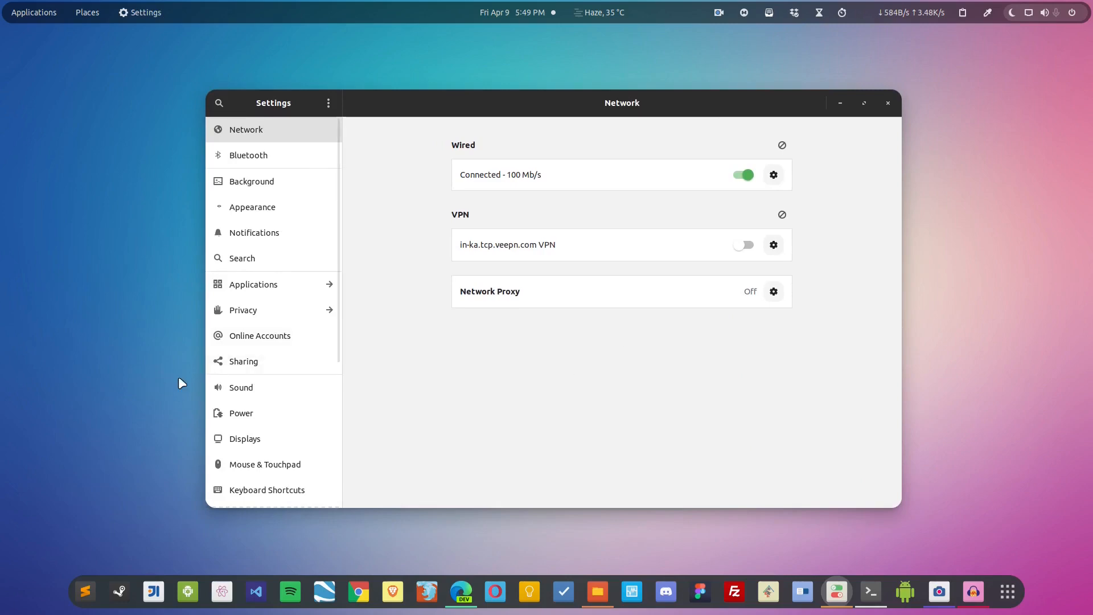
mouse_move(240, 387)
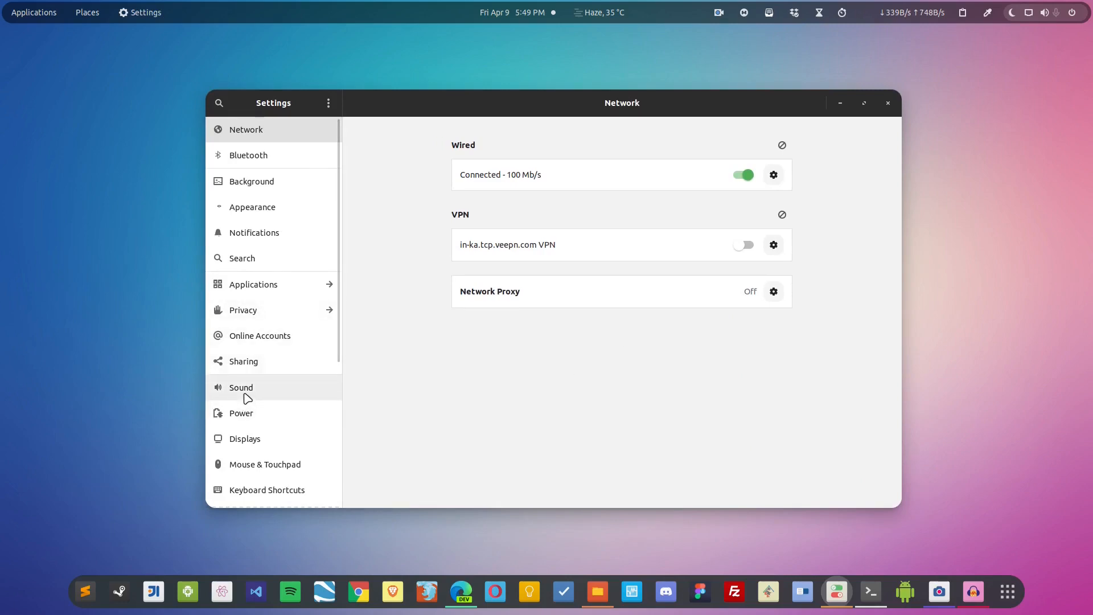
Browse the Sound page's volume, output, input and alert sections, then close Settings
click(240, 387)
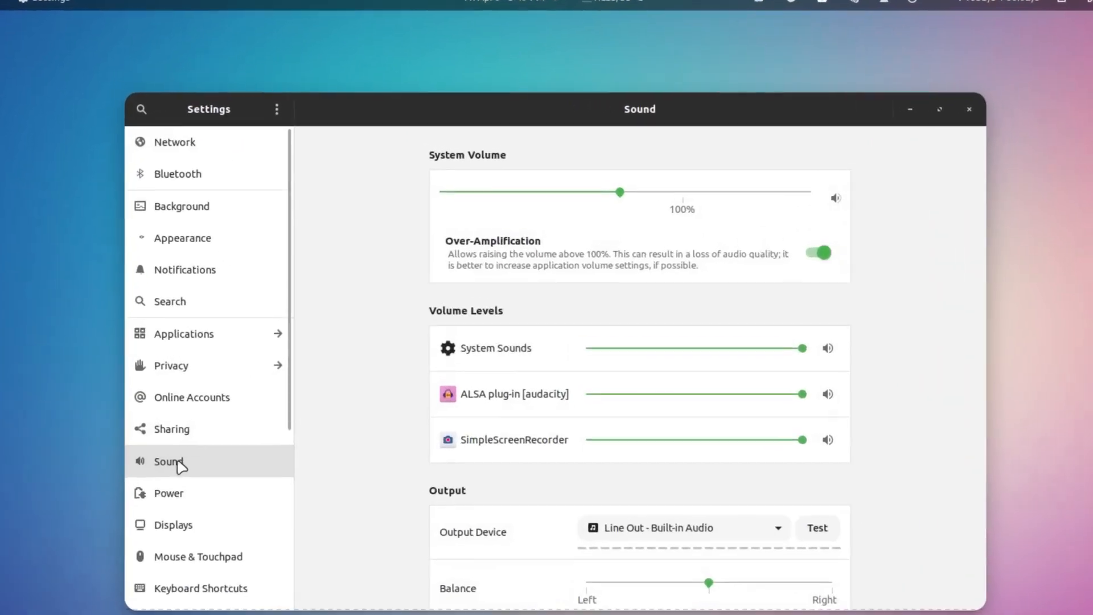
scroll(down, 3)
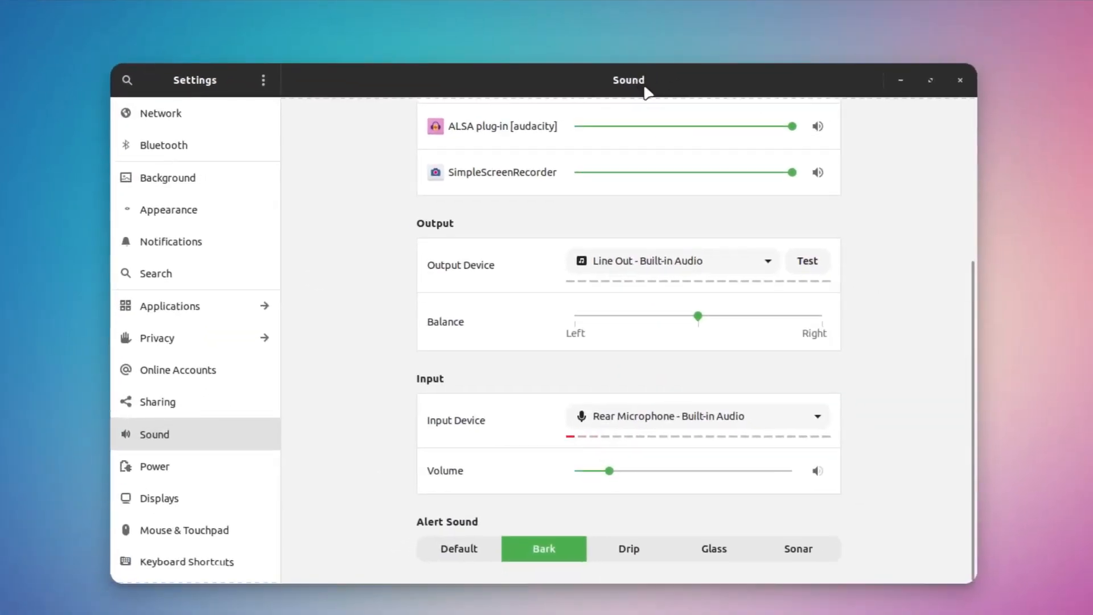
mouse_move(940, 411)
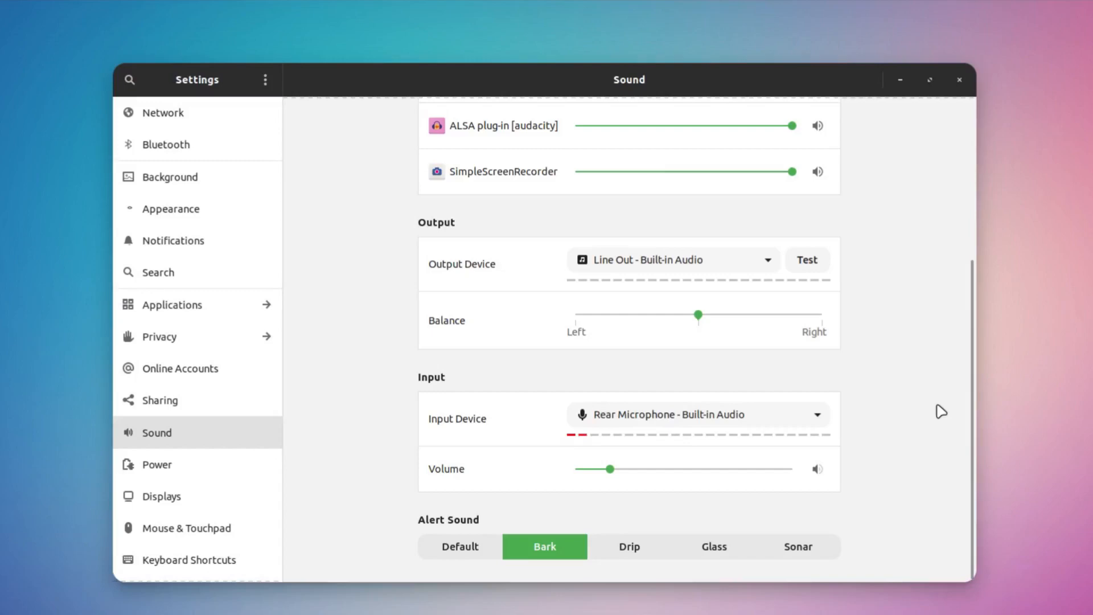
scroll(up, 3)
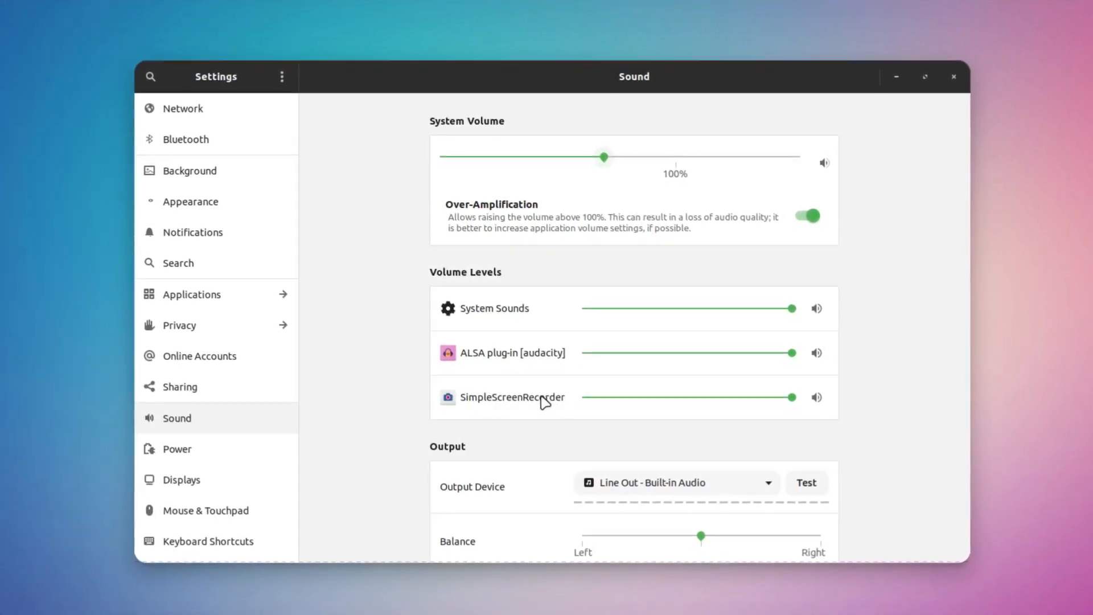
scroll(down, 3)
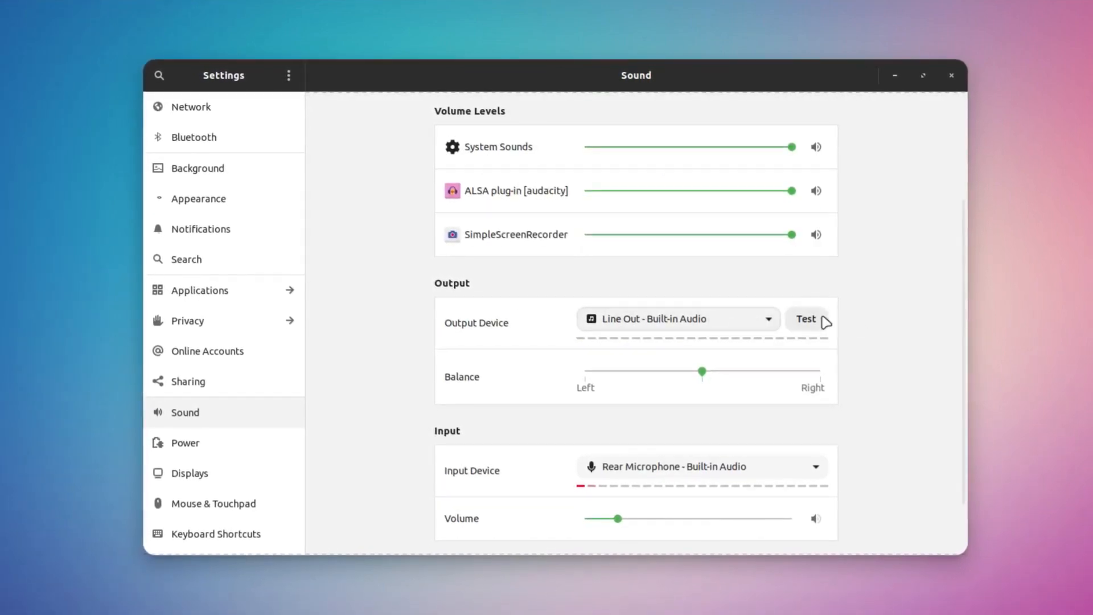
scroll(down, 3)
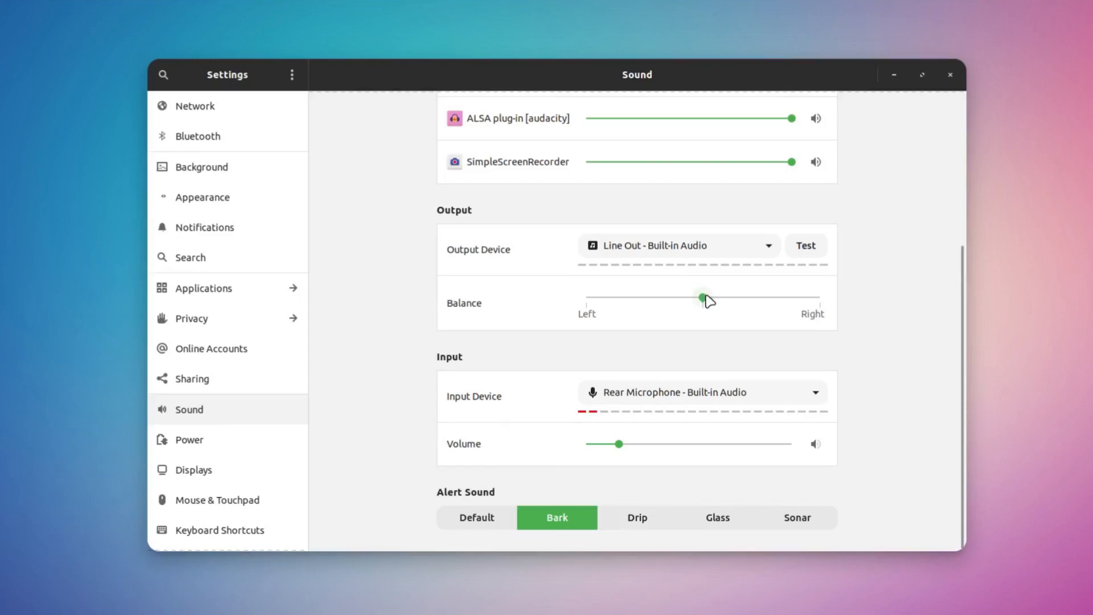
mouse_move(916, 274)
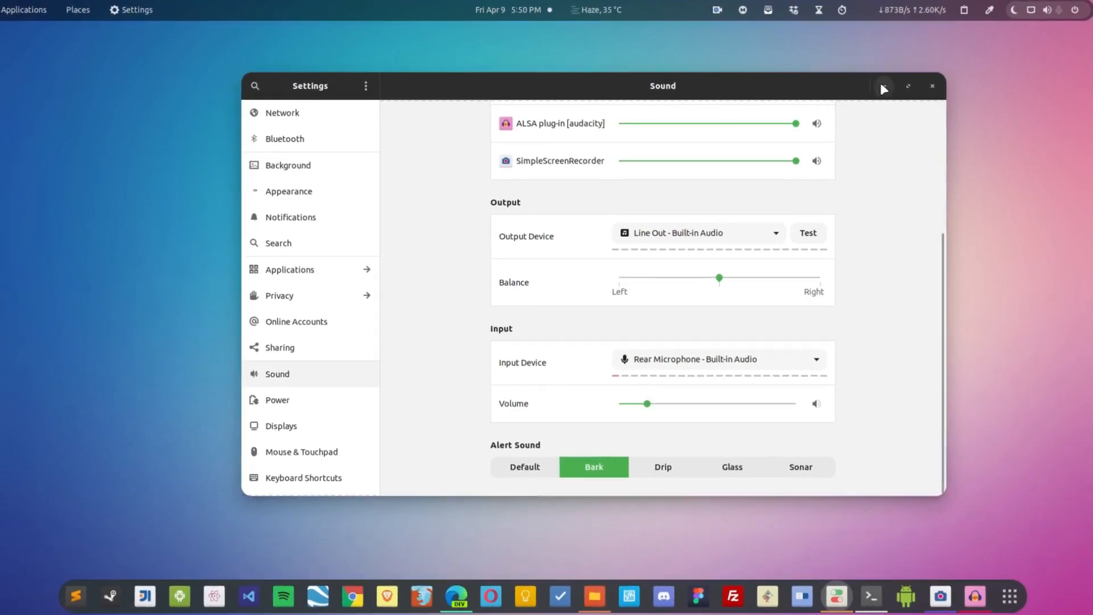
click(932, 86)
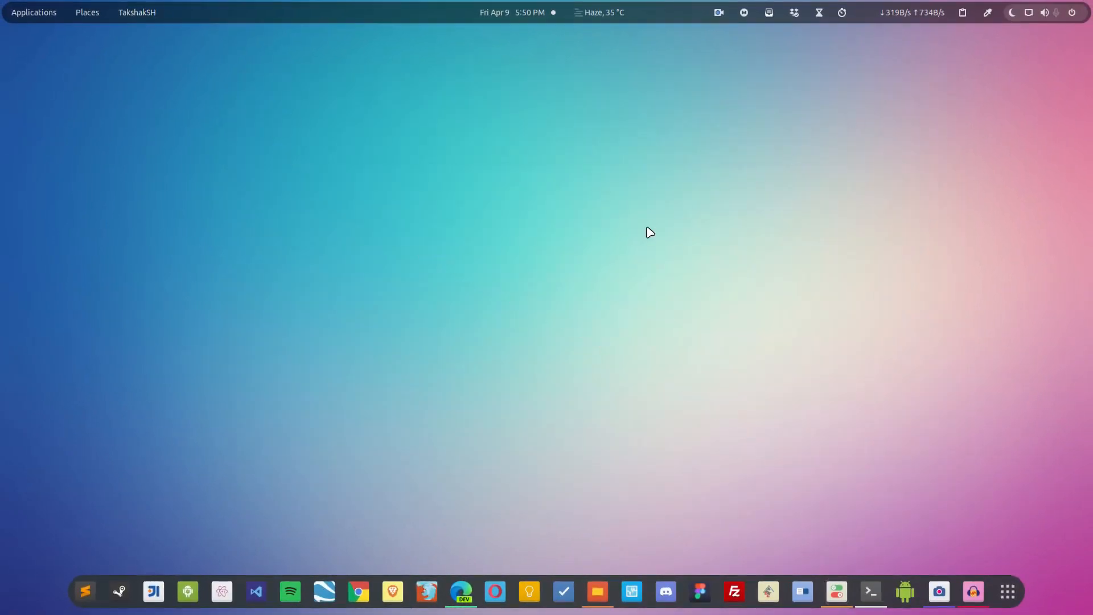
mouse_move(460, 591)
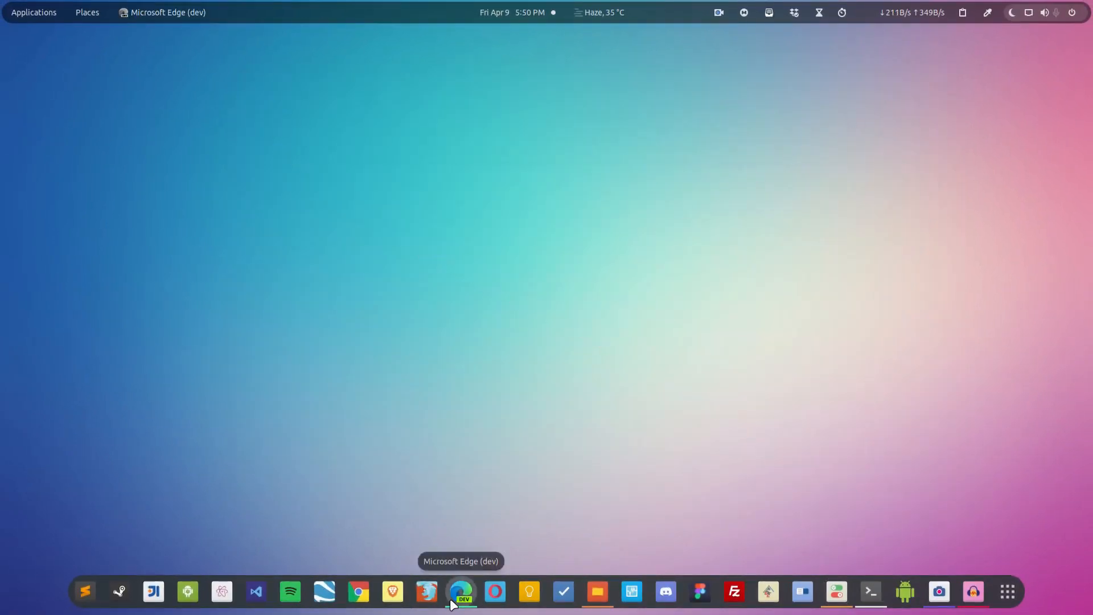
In Edge, scroll the pkgs.org pavucontrol page and expand the CentOS 7 package list
click(460, 591)
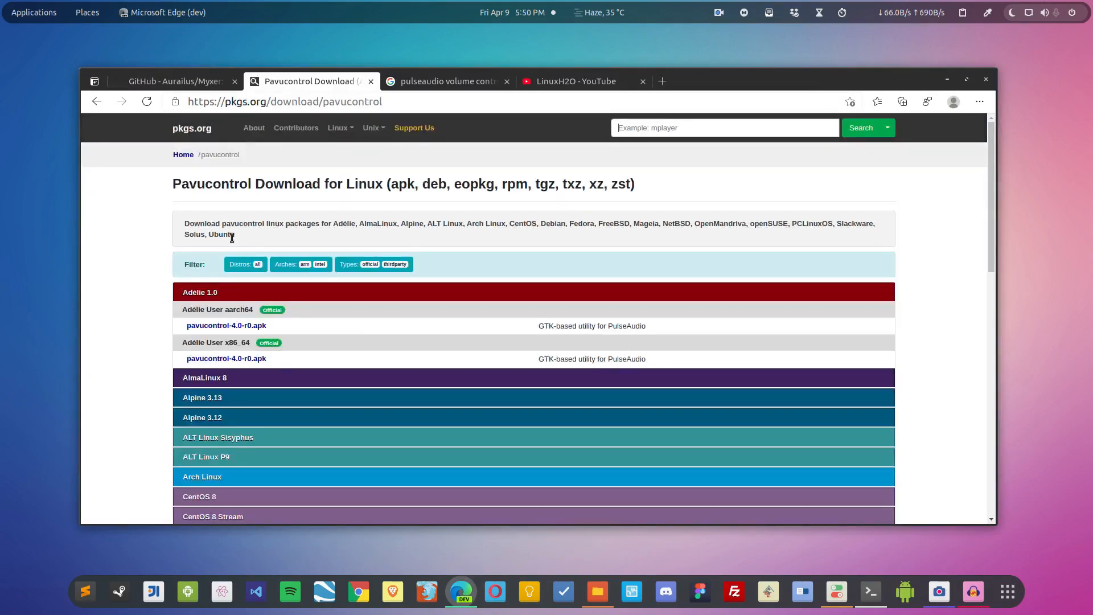
mouse_move(414, 133)
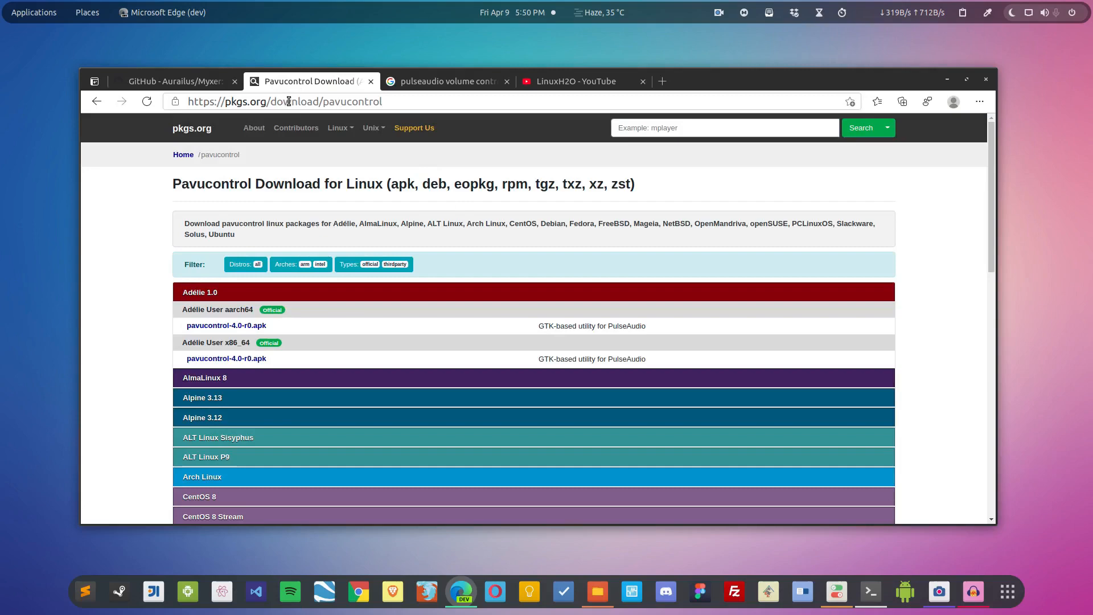
mouse_move(543, 298)
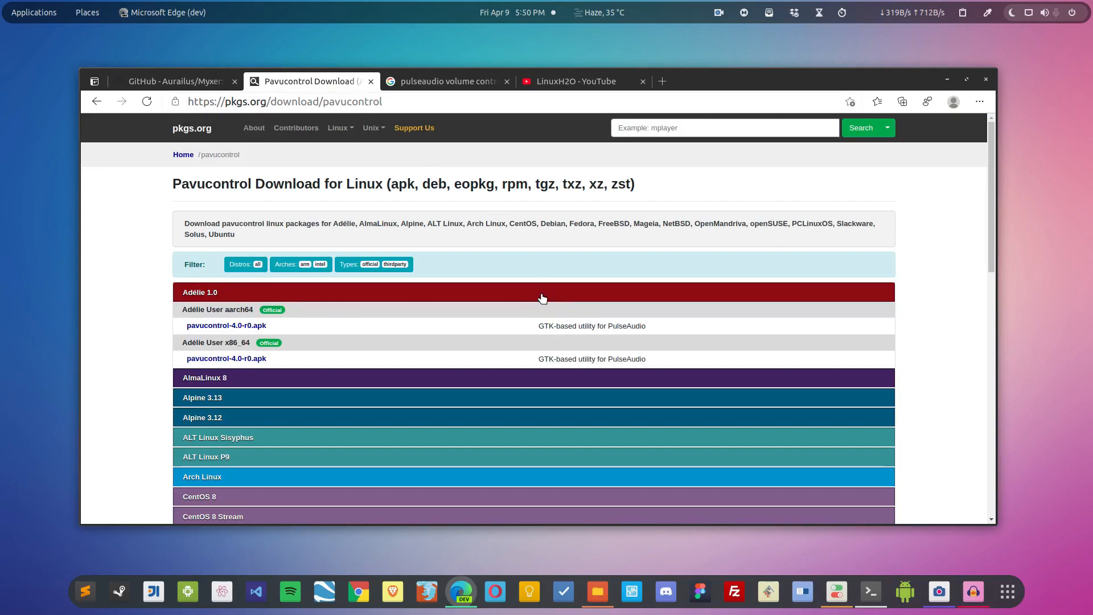
mouse_move(621, 280)
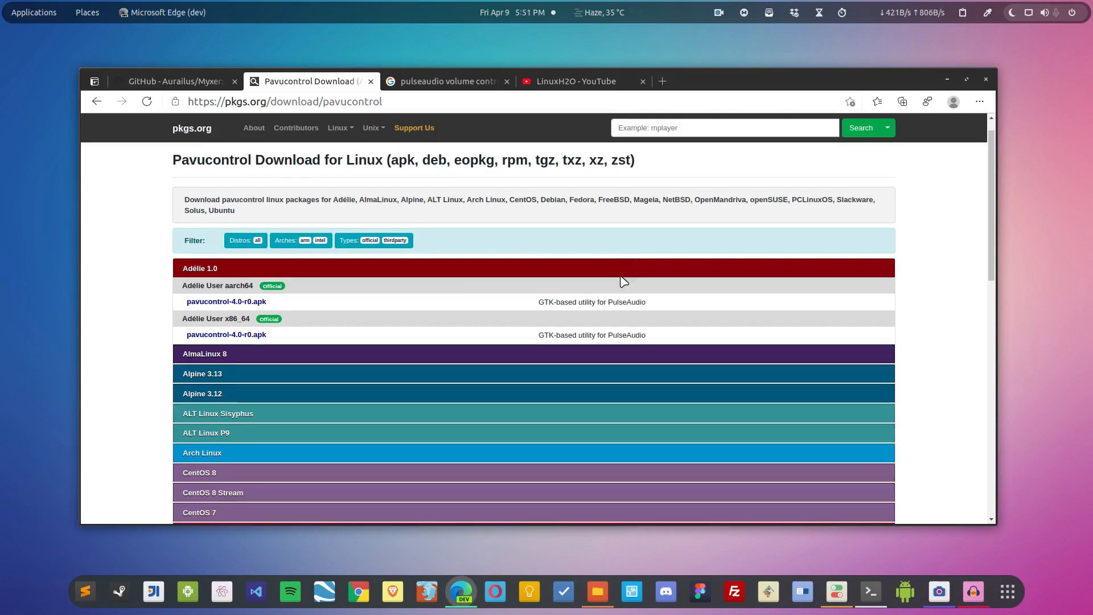
scroll(down, 3)
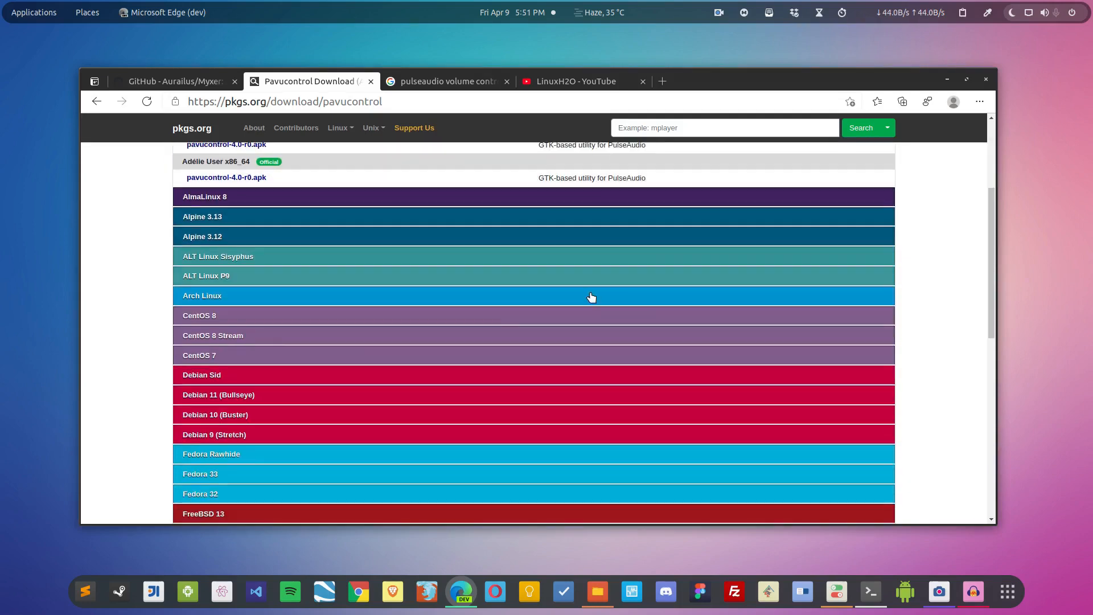
click(198, 354)
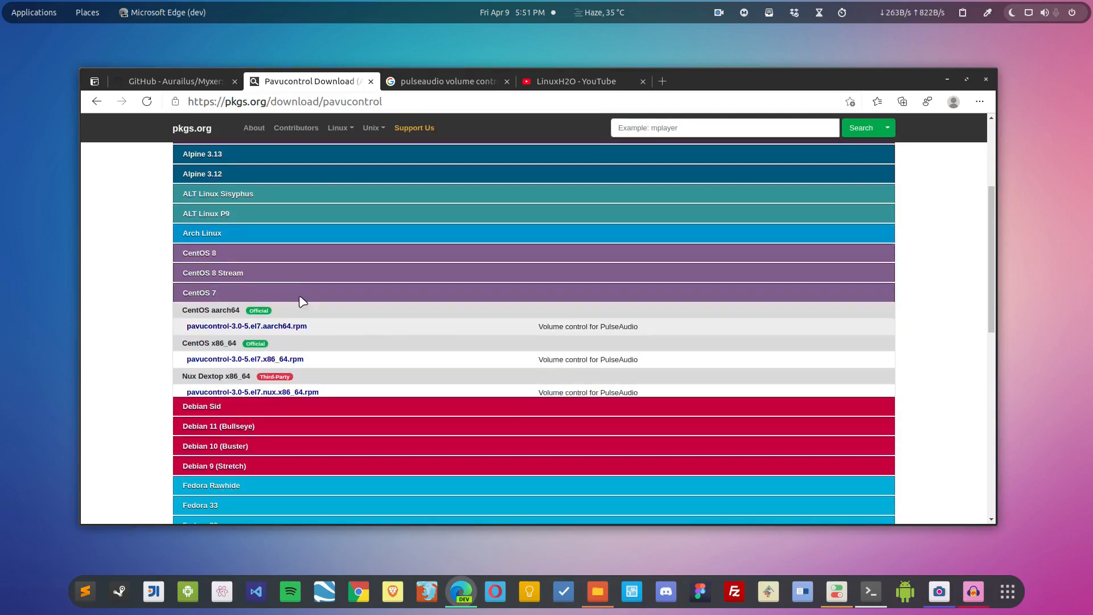
scroll(down, 3)
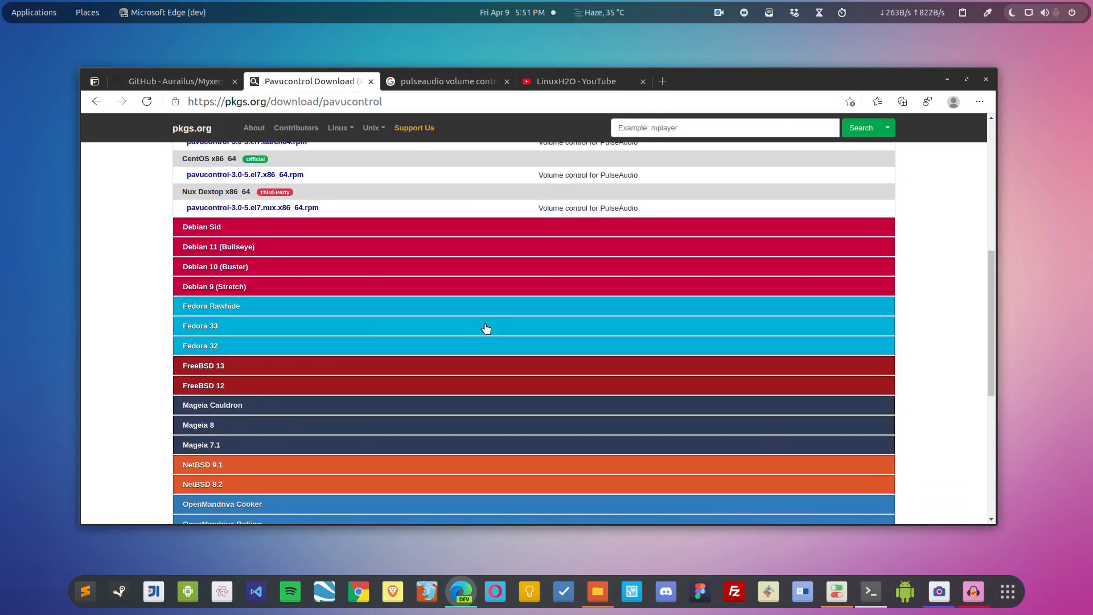
scroll(down, 3)
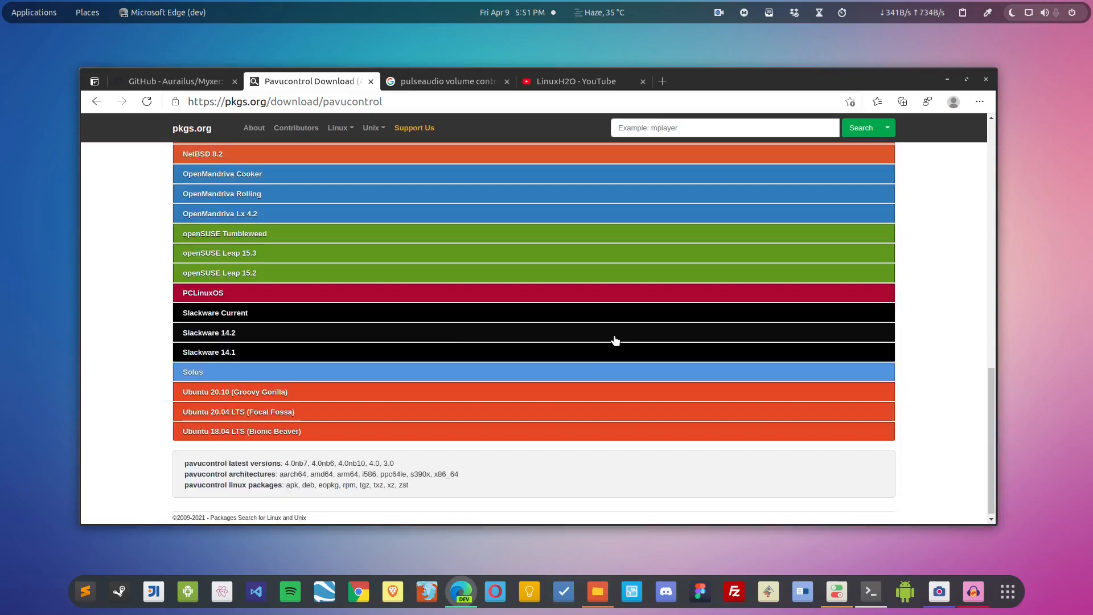
scroll(up, 3)
text(V)
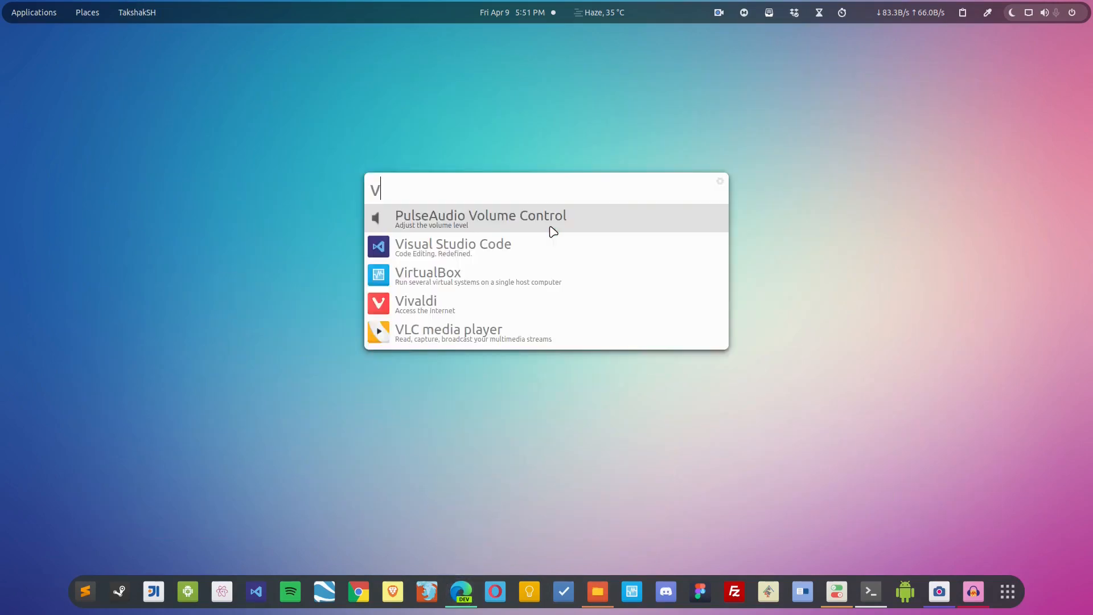
Launch PulseAudio Volume Control from the launcher's search results for 'v'
click(479, 218)
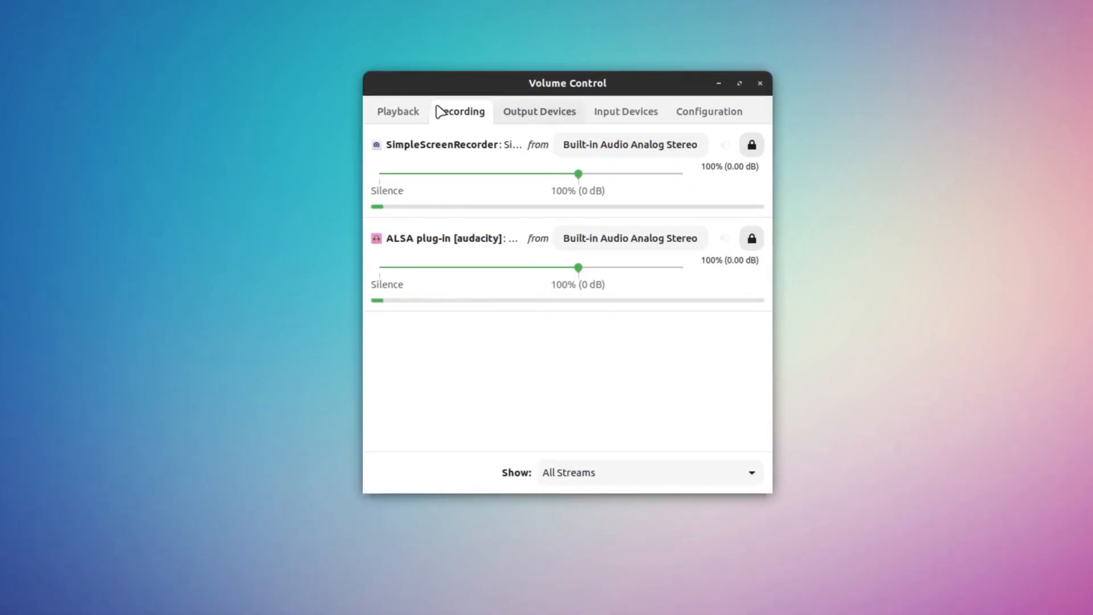
View the Recording streams (SimpleScreenRecorder, Audacity), then the Playback streams
click(396, 111)
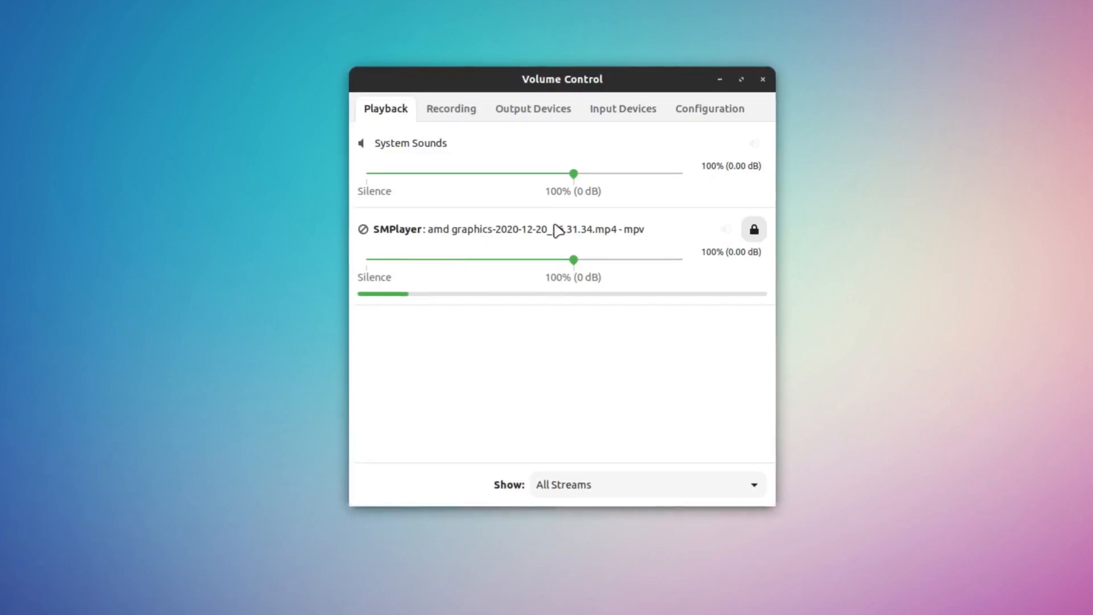
click(622, 109)
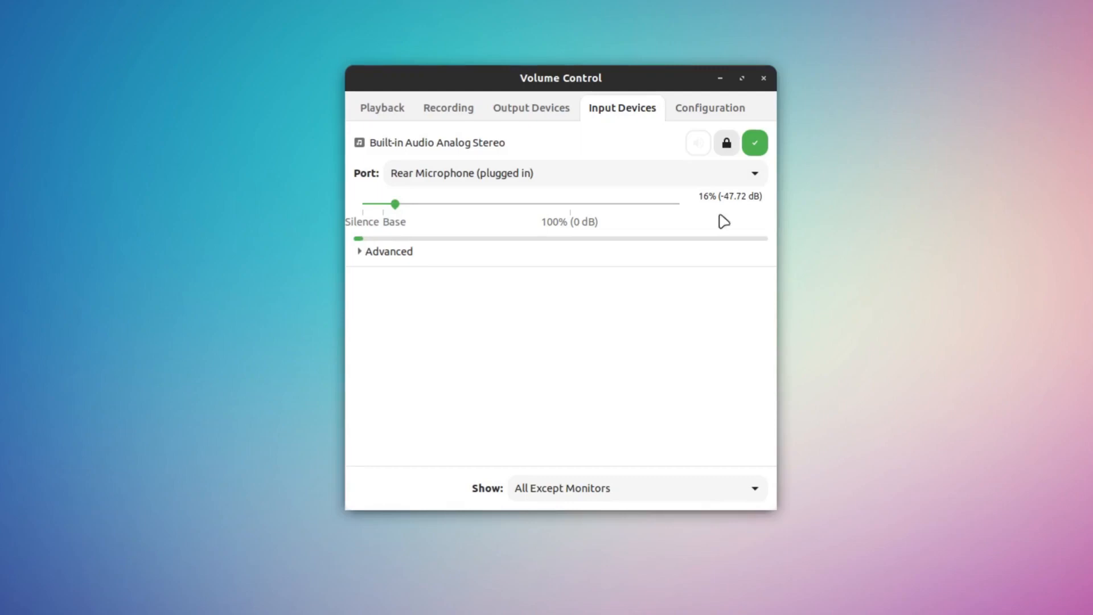
mouse_move(395, 210)
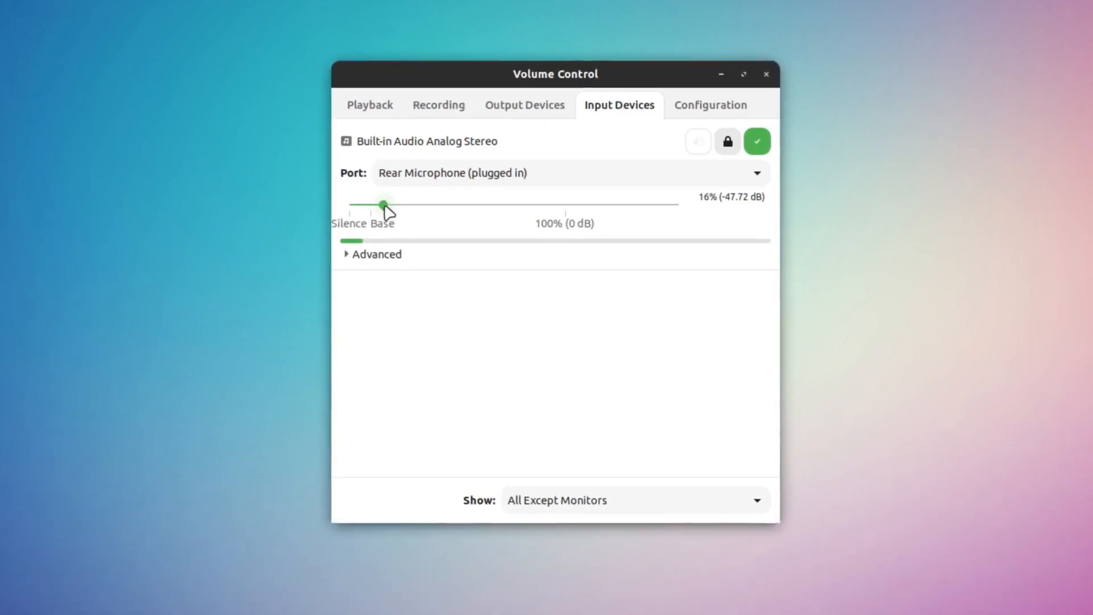
mouse_move(483, 241)
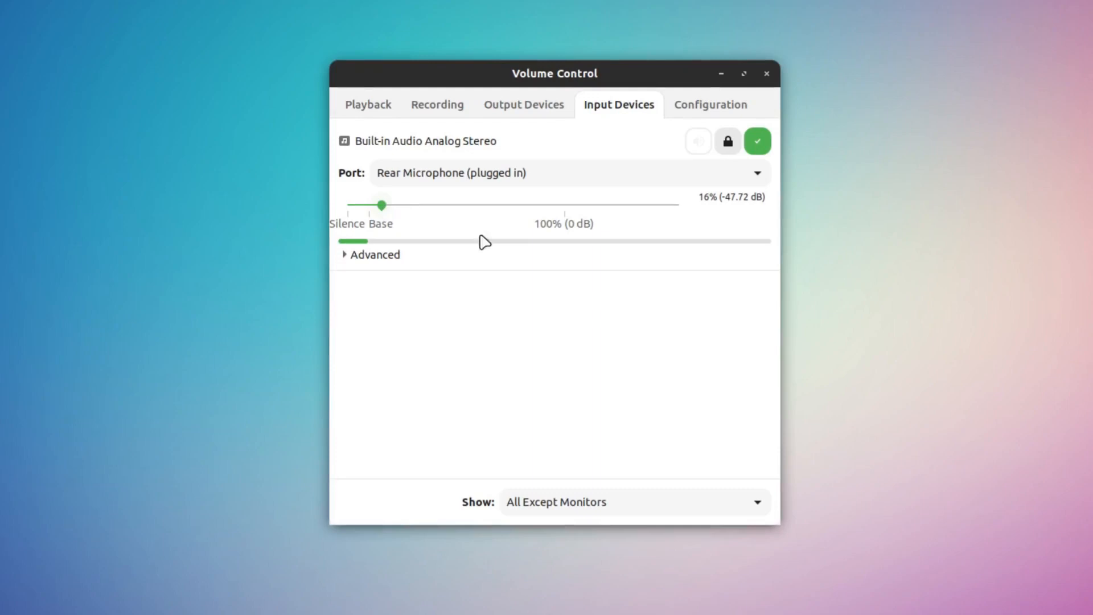
Show the Configuration tab with HDMI off and Analog Stereo Duplex for built-in audio
click(710, 104)
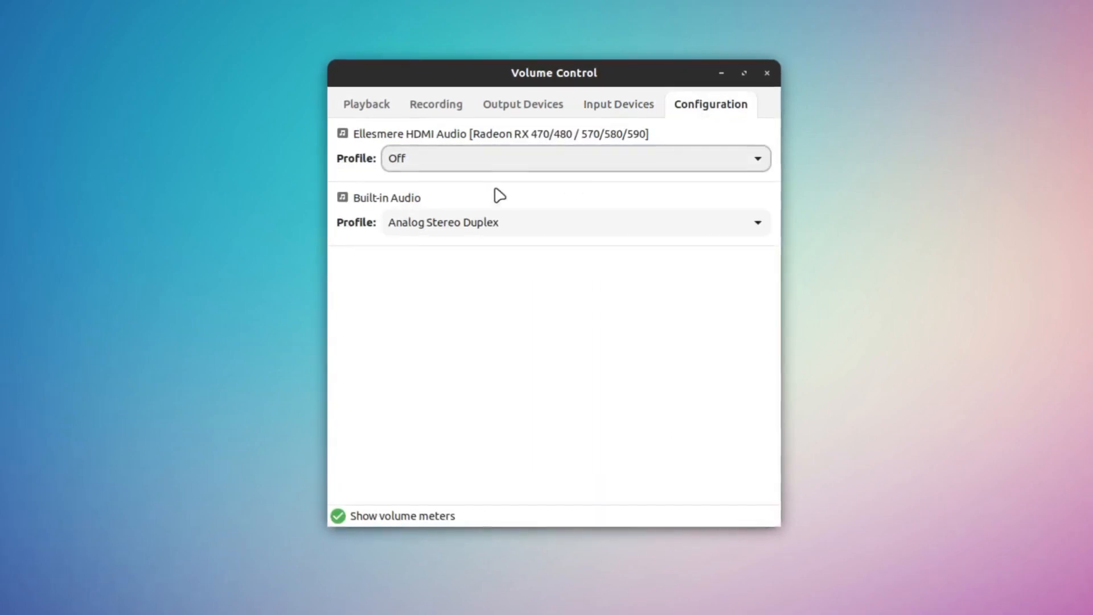
mouse_move(537, 309)
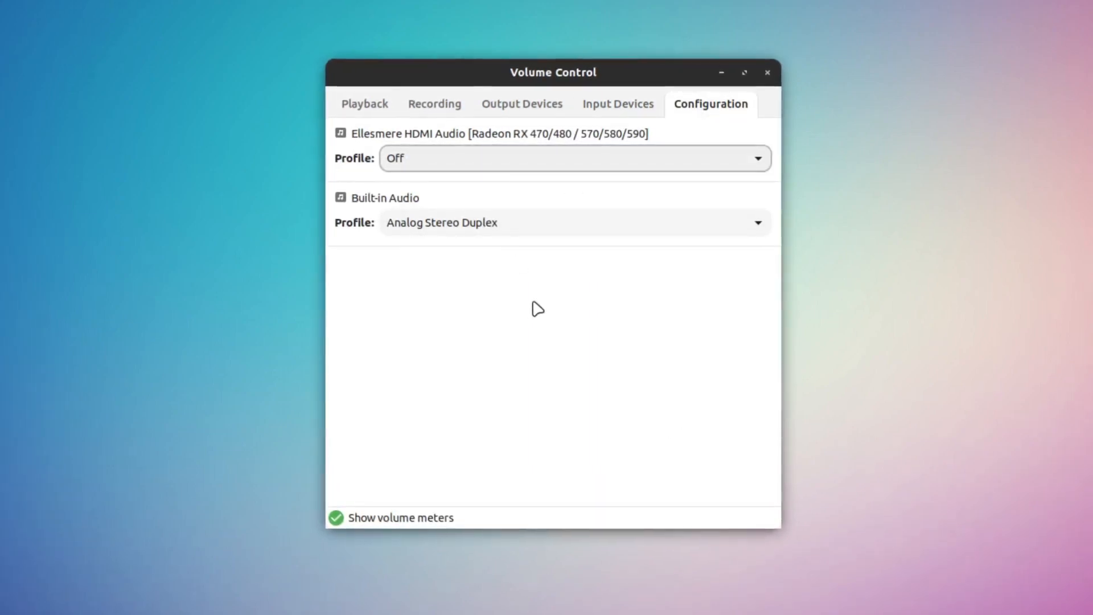
mouse_move(606, 223)
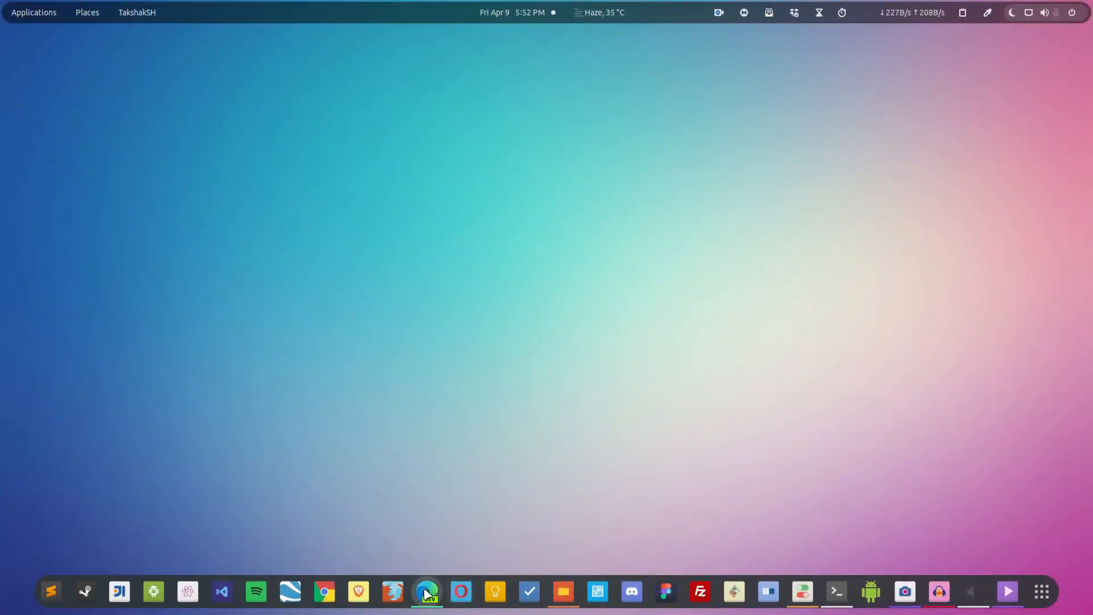
Scroll through the Auroilus/Myxer README on GitHub in Edge and return to the top
click(427, 591)
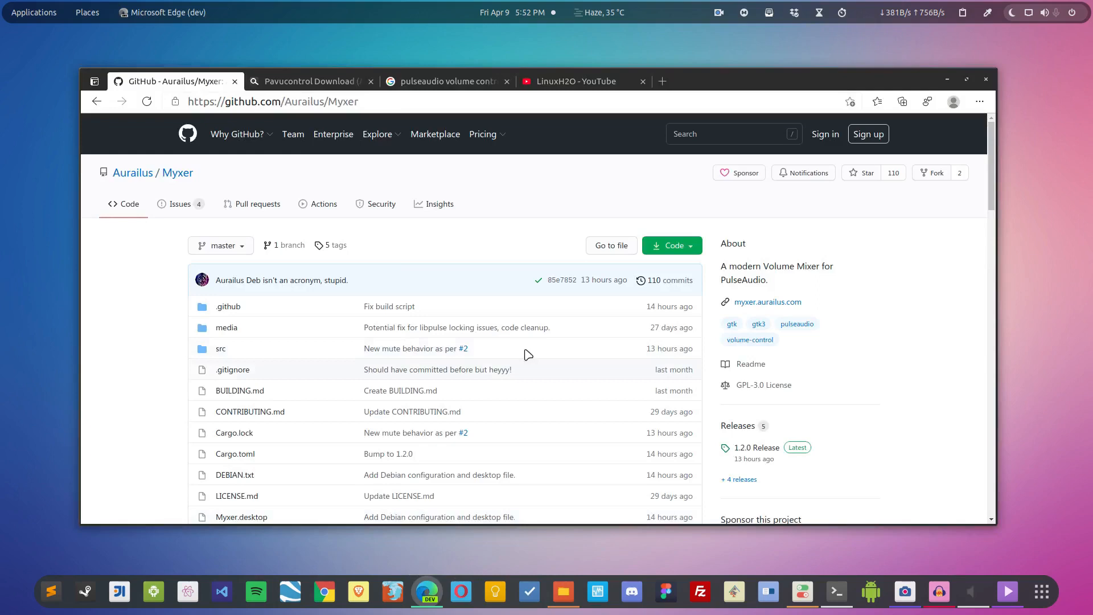
scroll(down, 3)
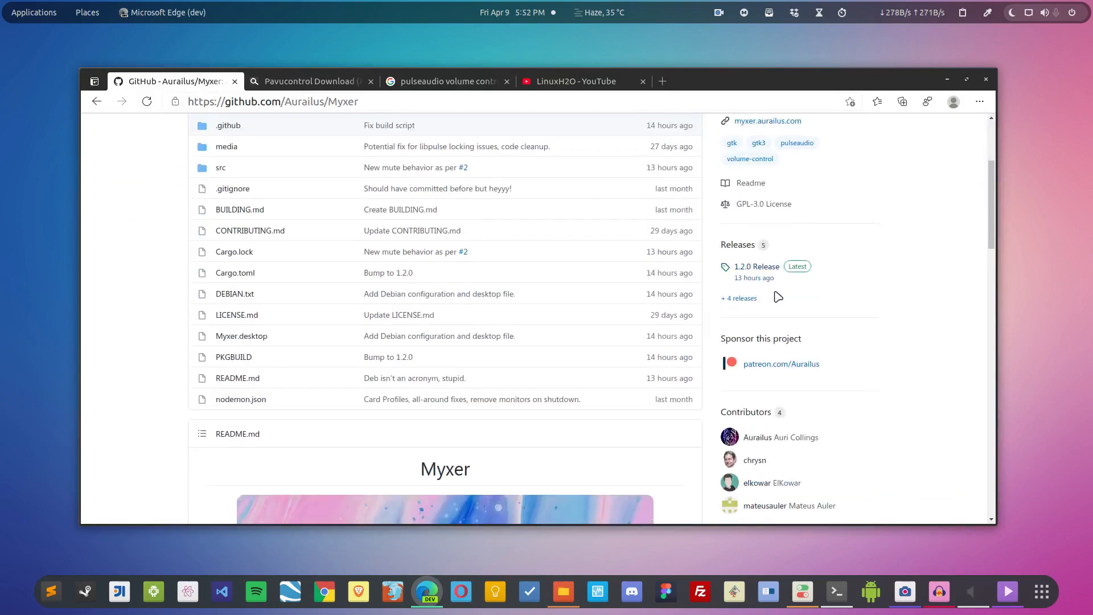
scroll(down, 3)
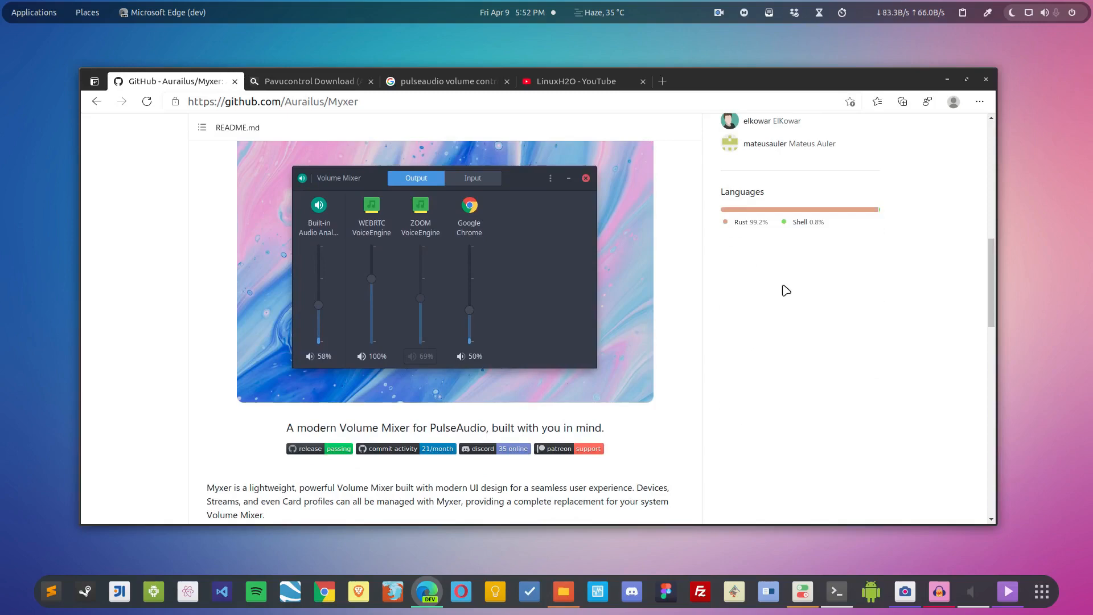
mouse_move(789, 249)
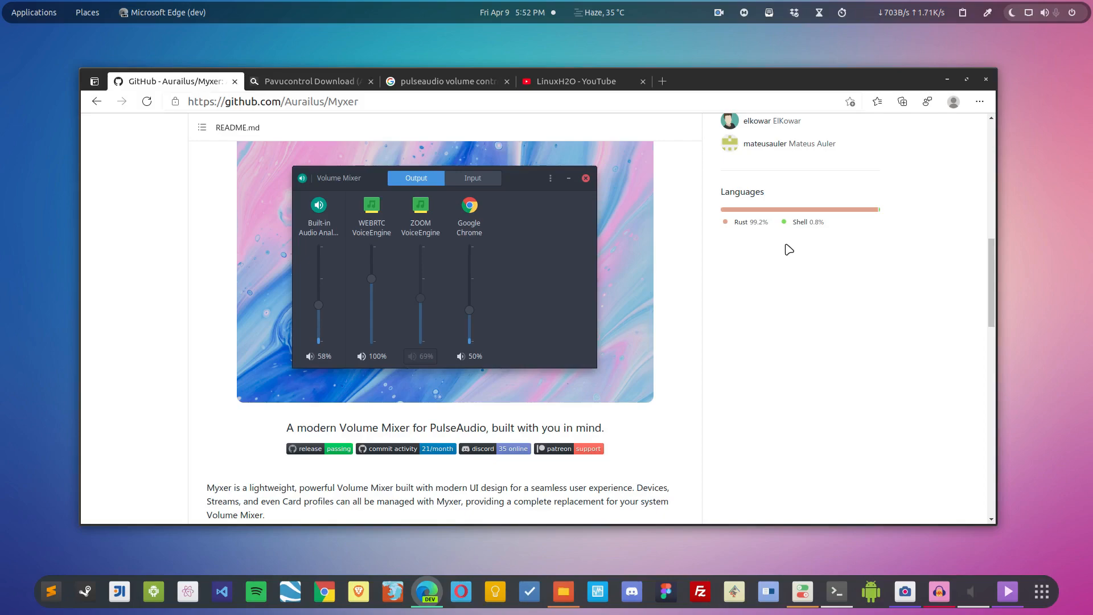
mouse_move(795, 242)
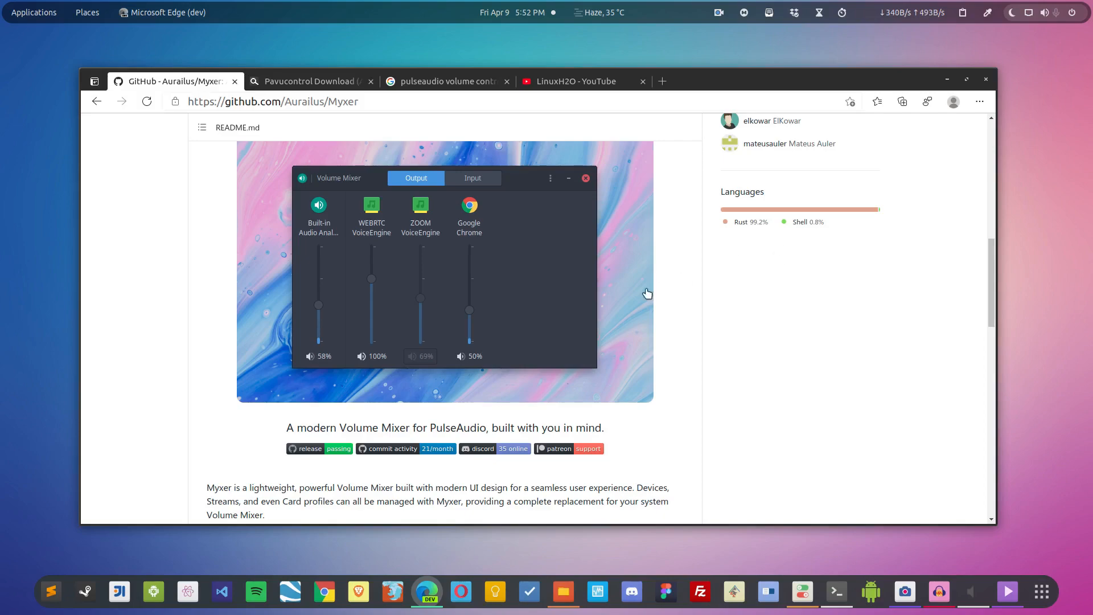
scroll(down, 3)
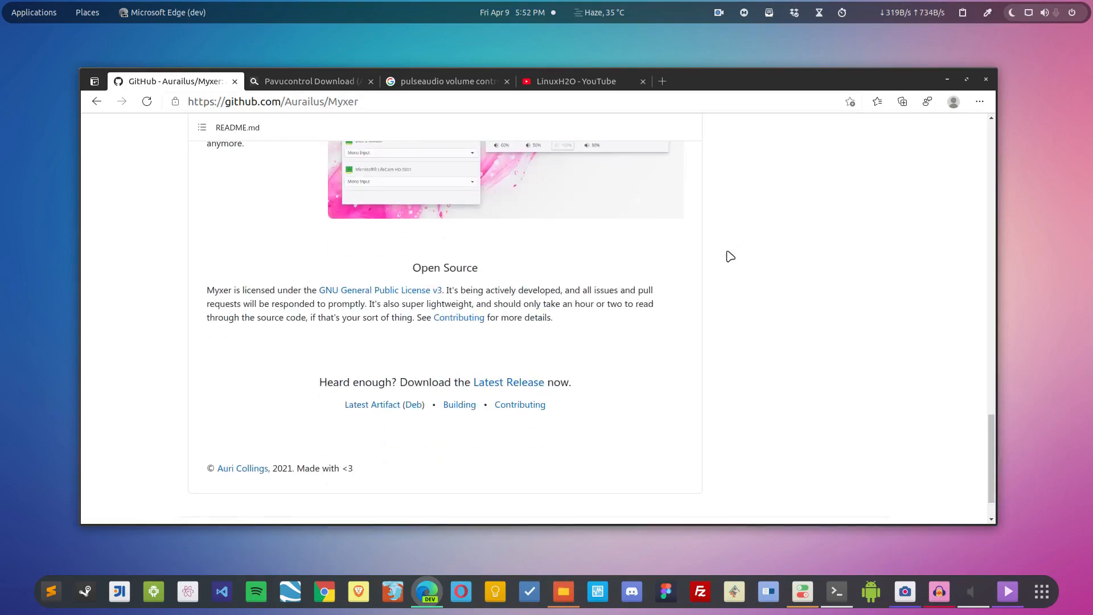
scroll(up, 3)
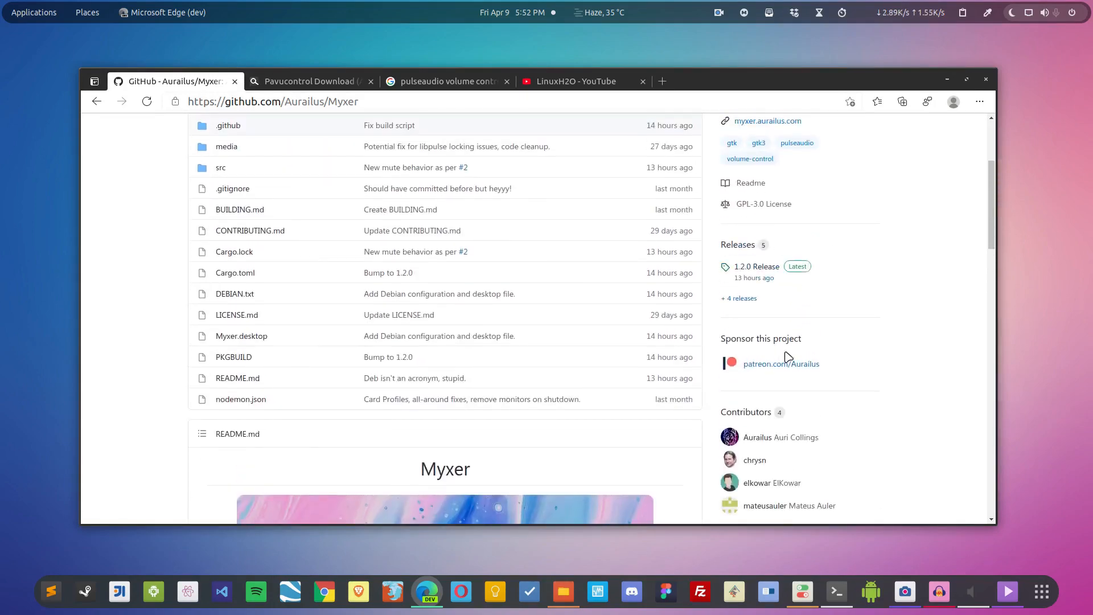
Download the Myxer 1.2.0 release asset, select it in the home folder, and open Terminal
click(756, 267)
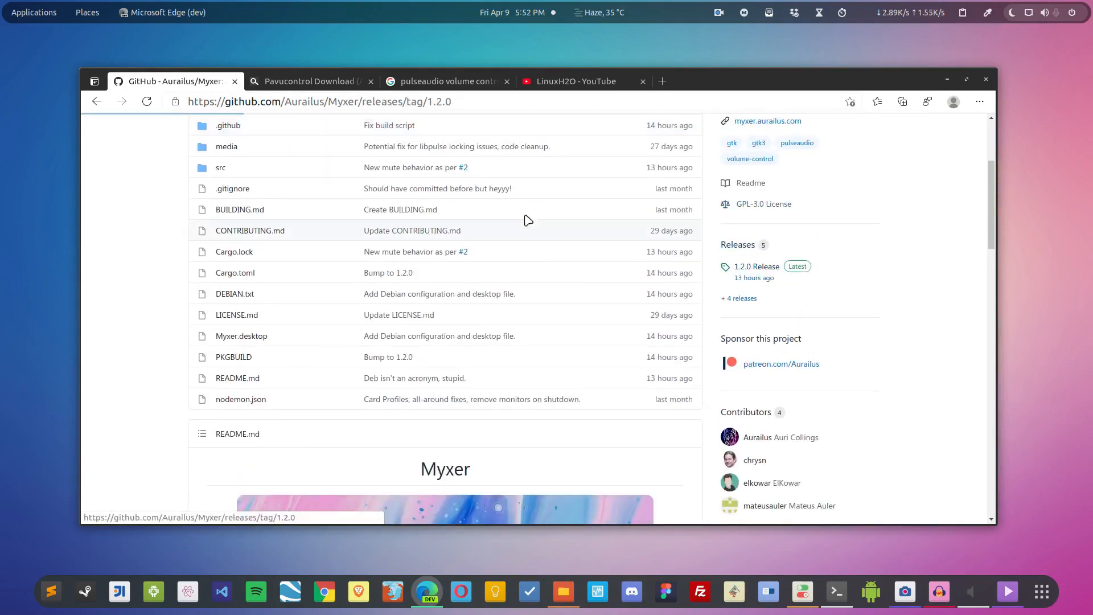
click(757, 267)
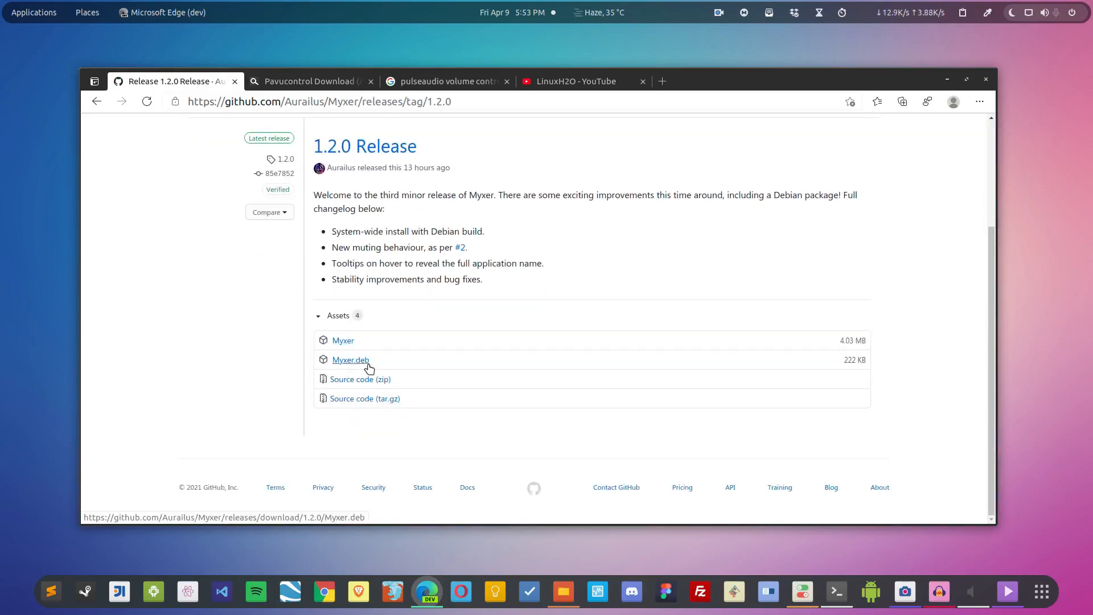
mouse_move(342, 346)
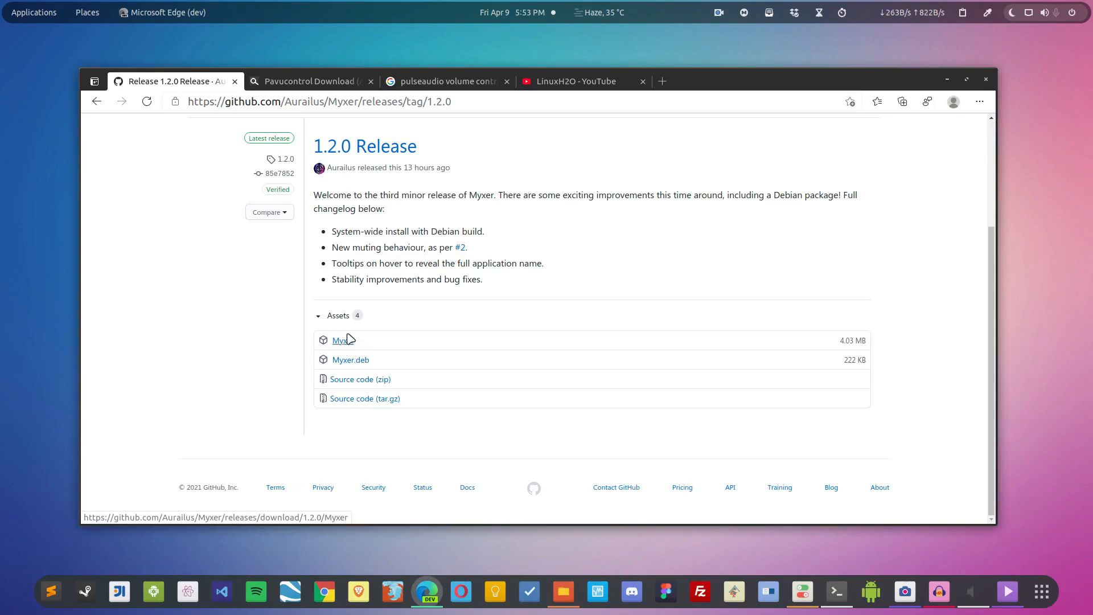
click(562, 592)
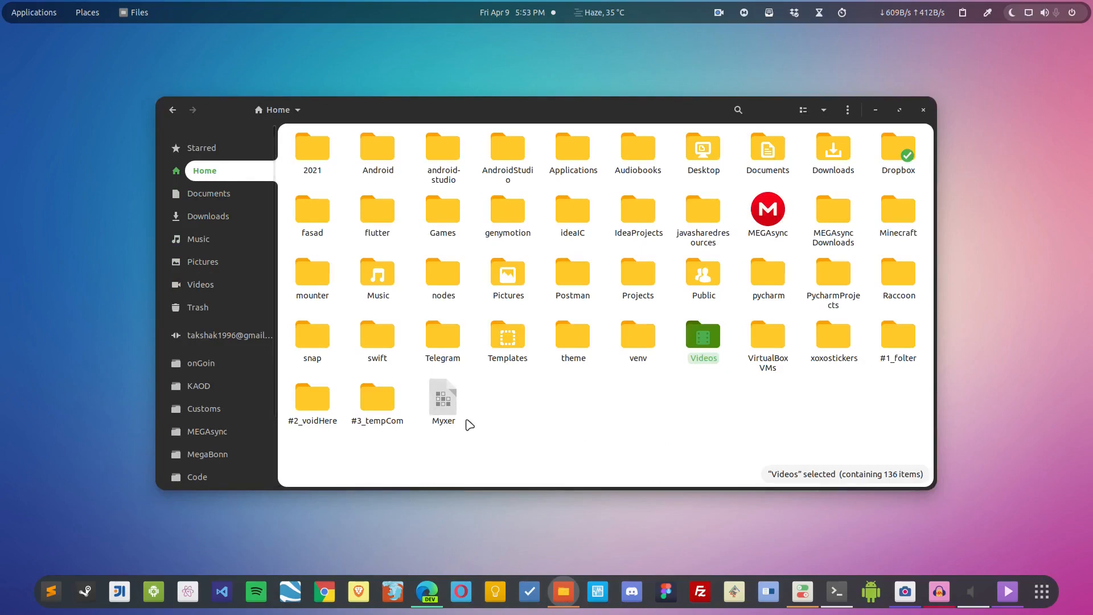
click(443, 397)
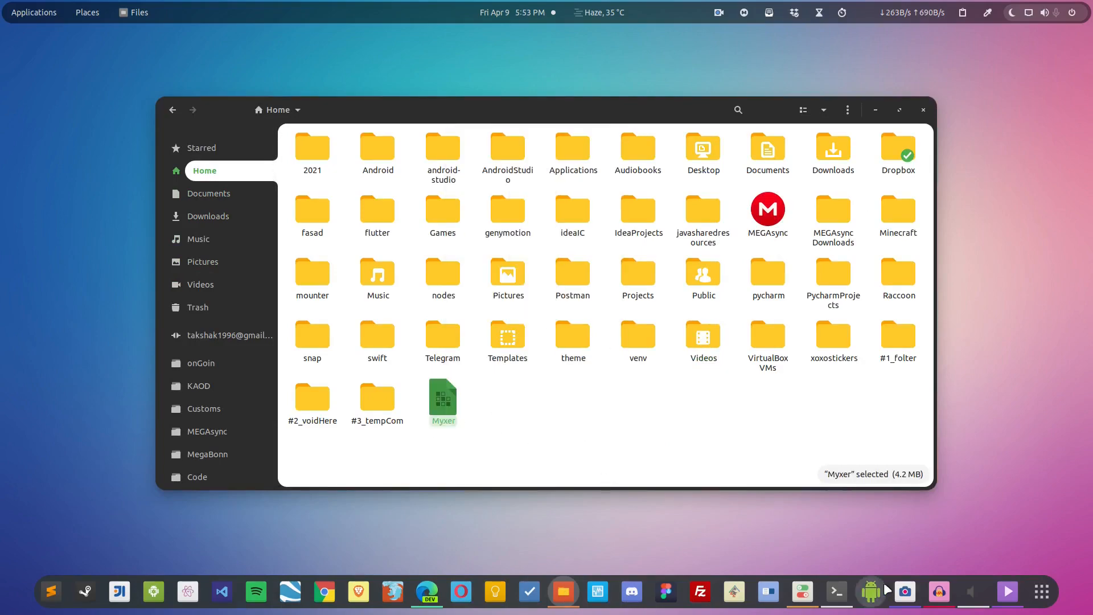
click(836, 592)
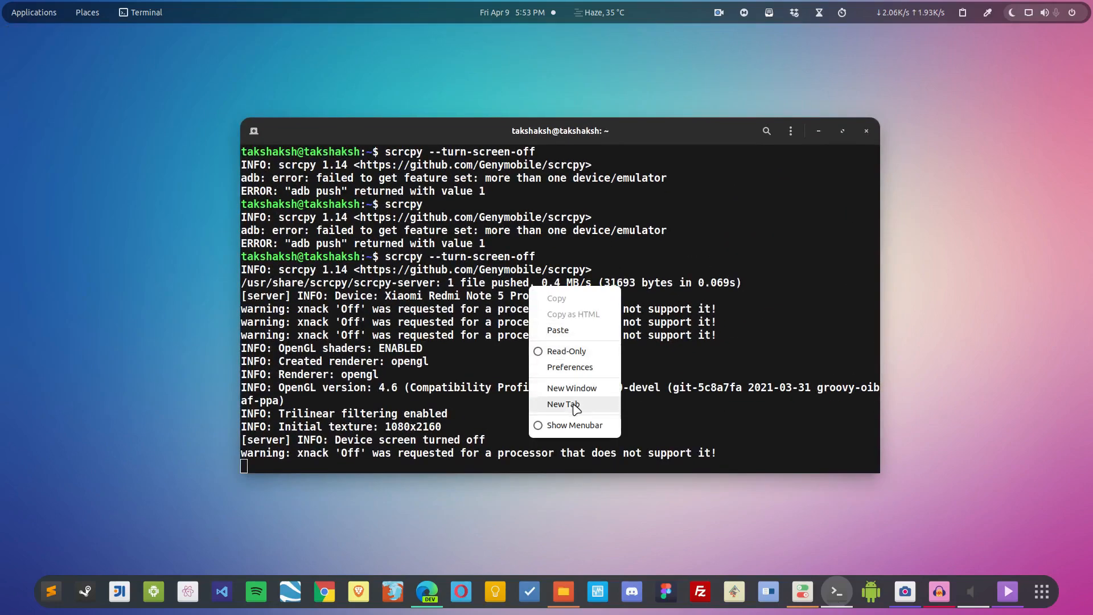
Run ./Myxer in a new terminal tab, opening its Volume Mixer window
click(564, 404)
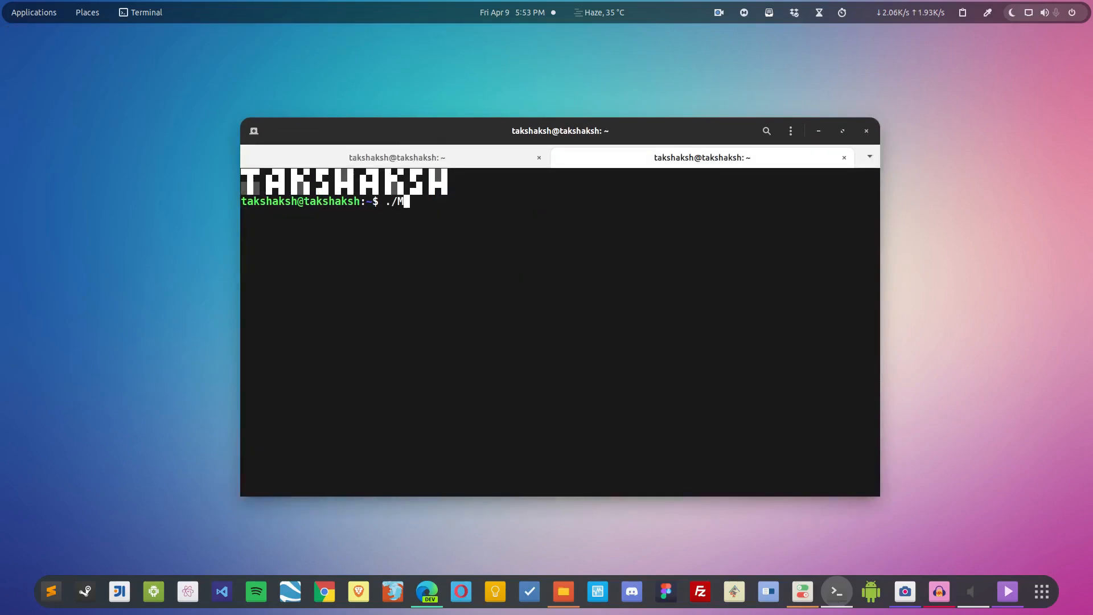
key(Return)
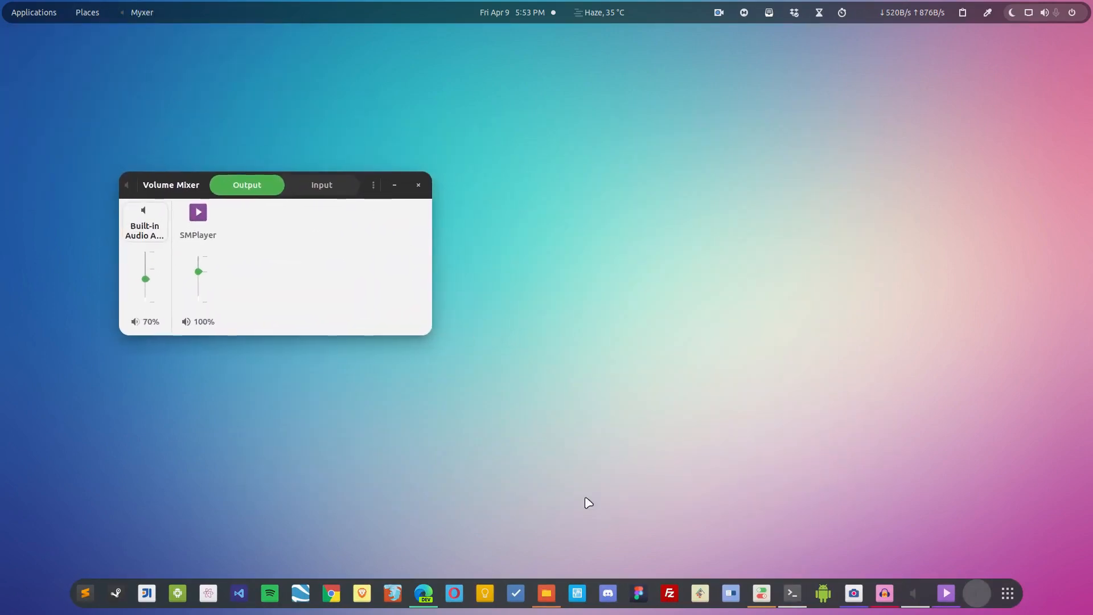
mouse_move(913, 593)
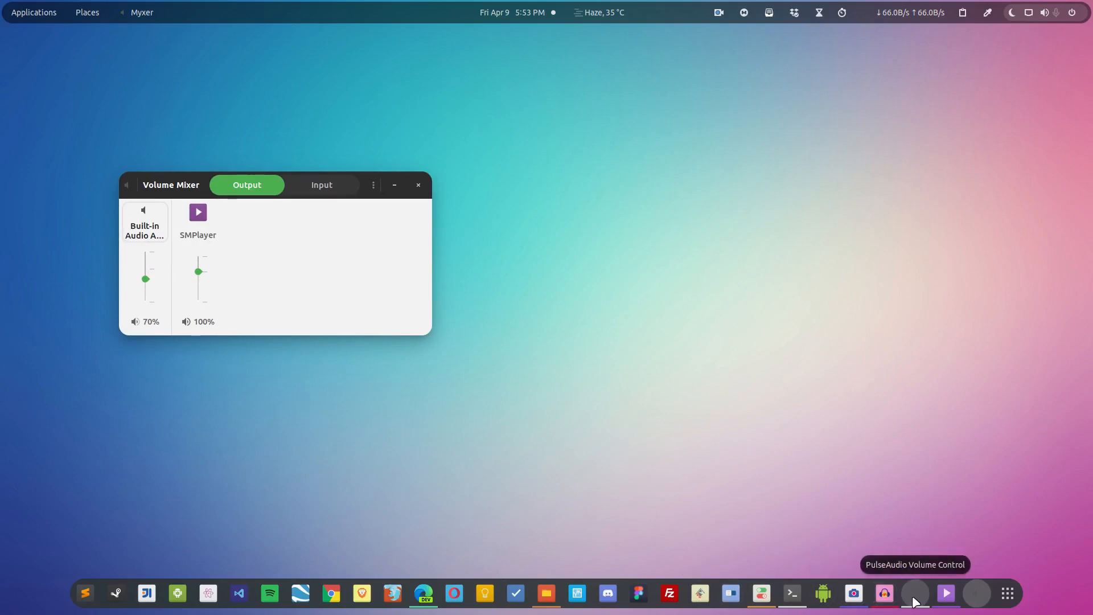
Reopen PulseAudio Volume Control beside Myxer and show its Recording streams
click(914, 593)
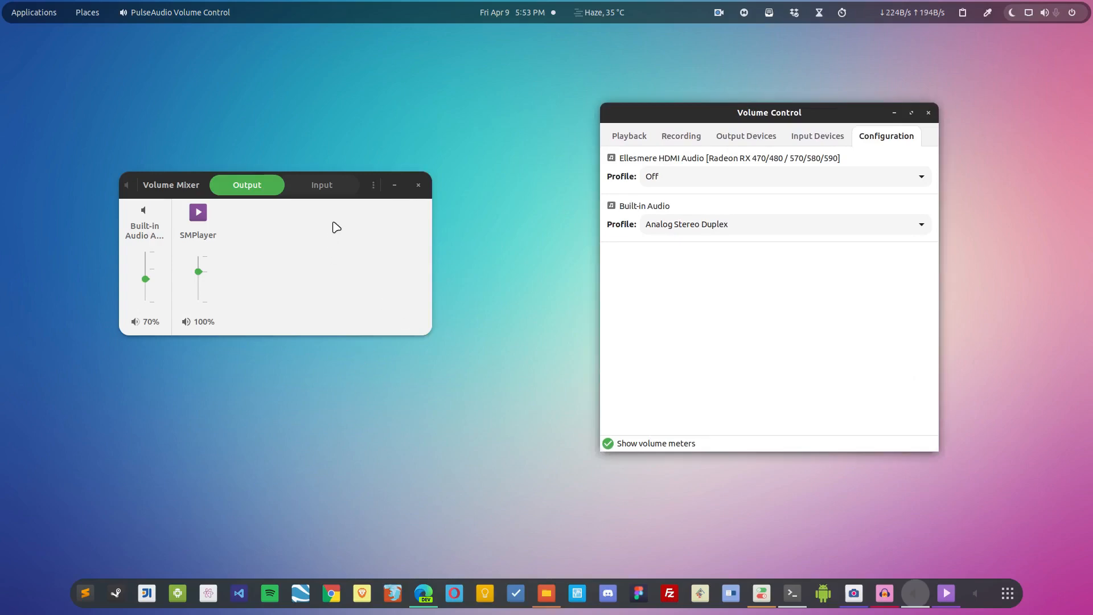
mouse_move(869, 150)
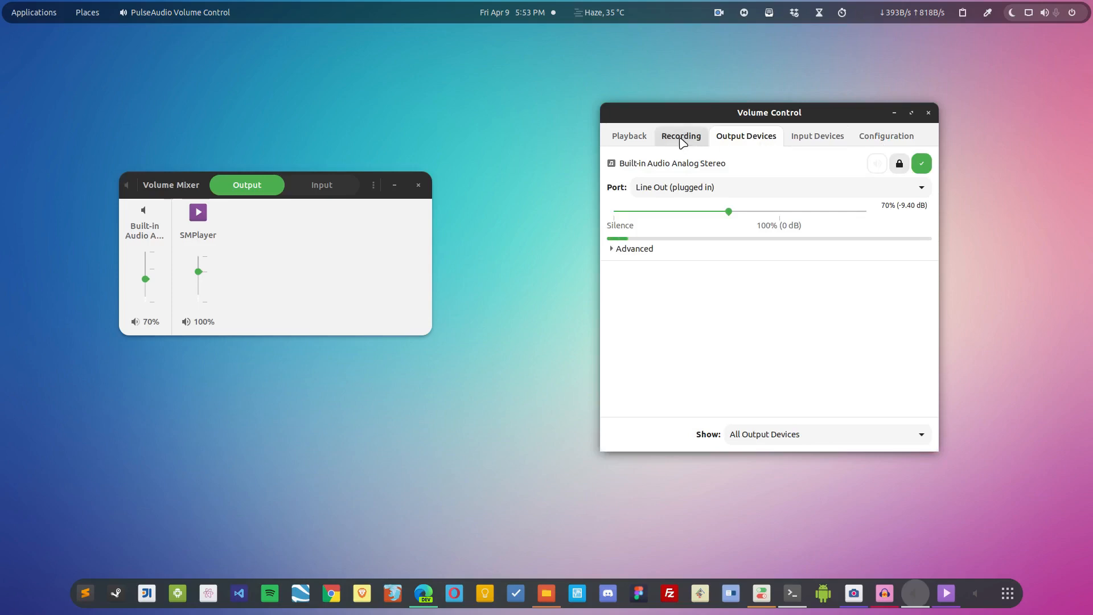
click(680, 136)
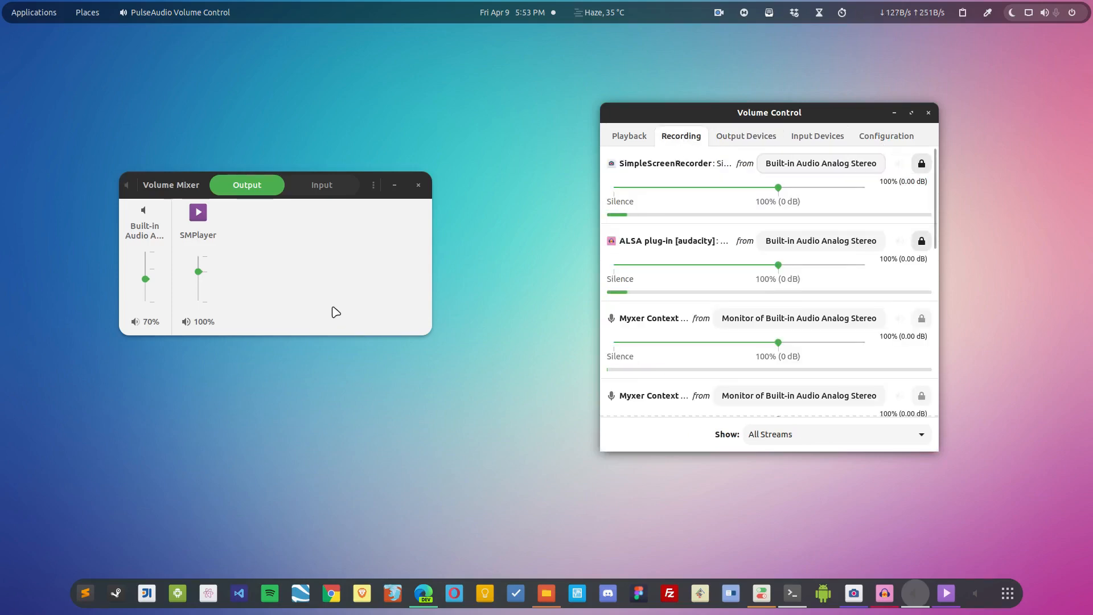
mouse_move(238, 243)
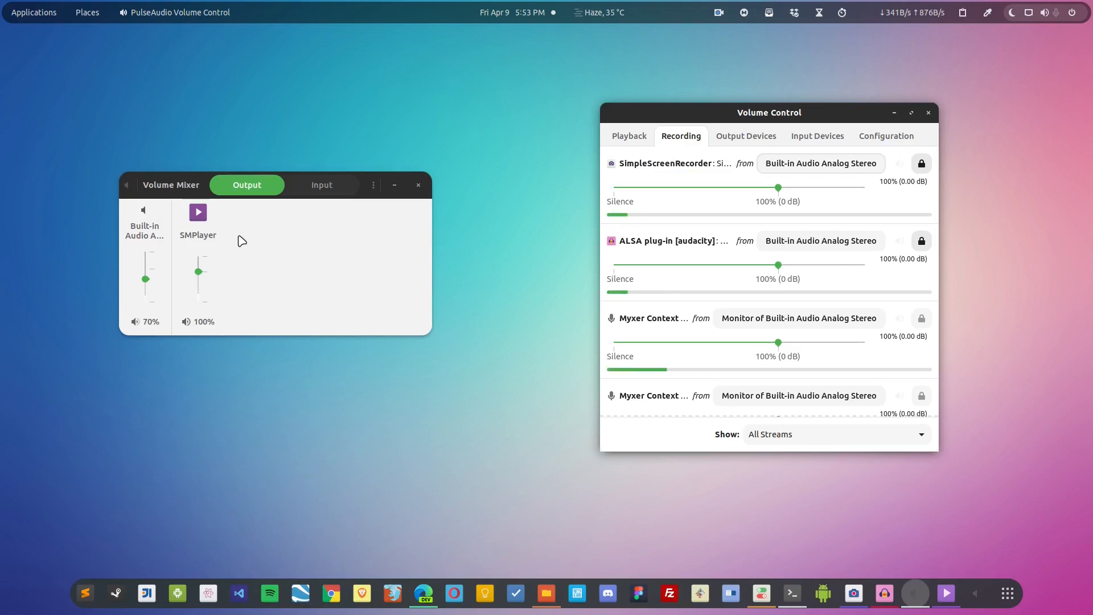
Show Myxer's Input streams (GNOME Settings, Audacity, SimpleScreenRecorder) and open its options menu
click(321, 184)
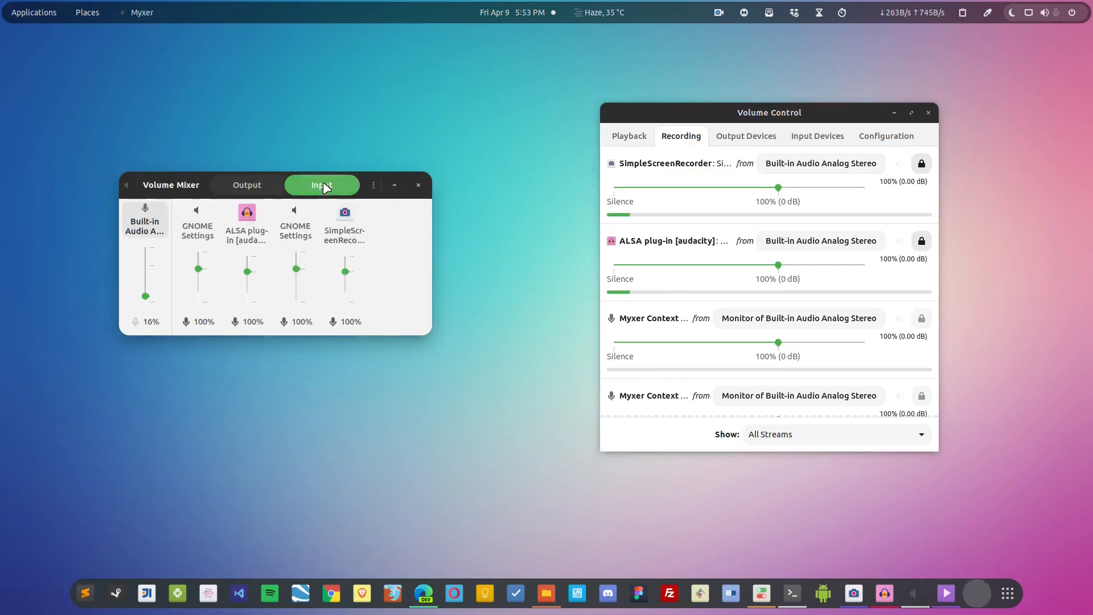
mouse_move(428, 335)
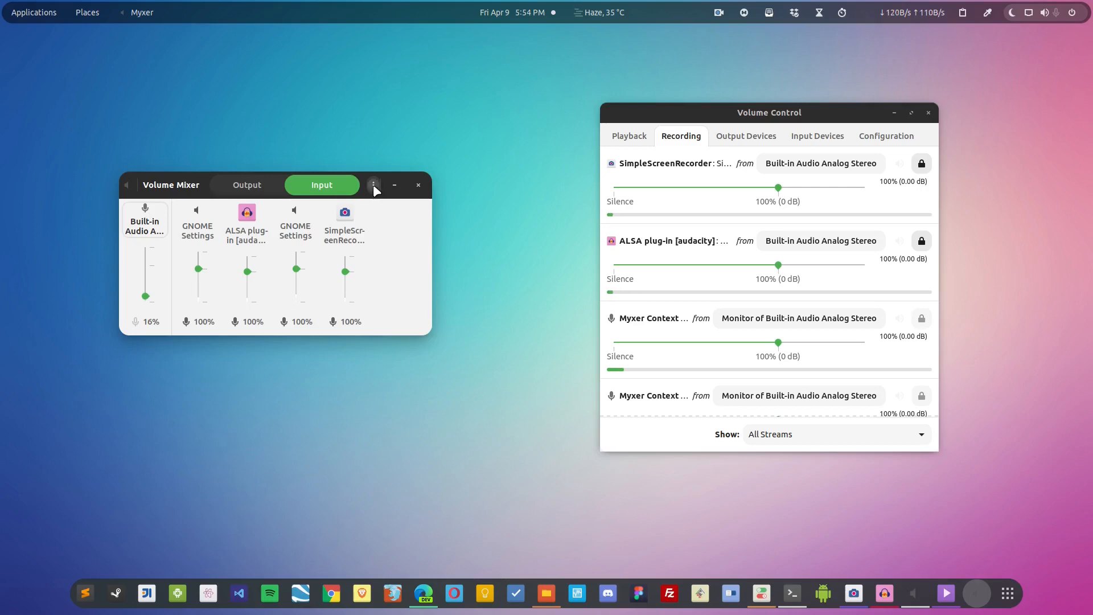
click(372, 185)
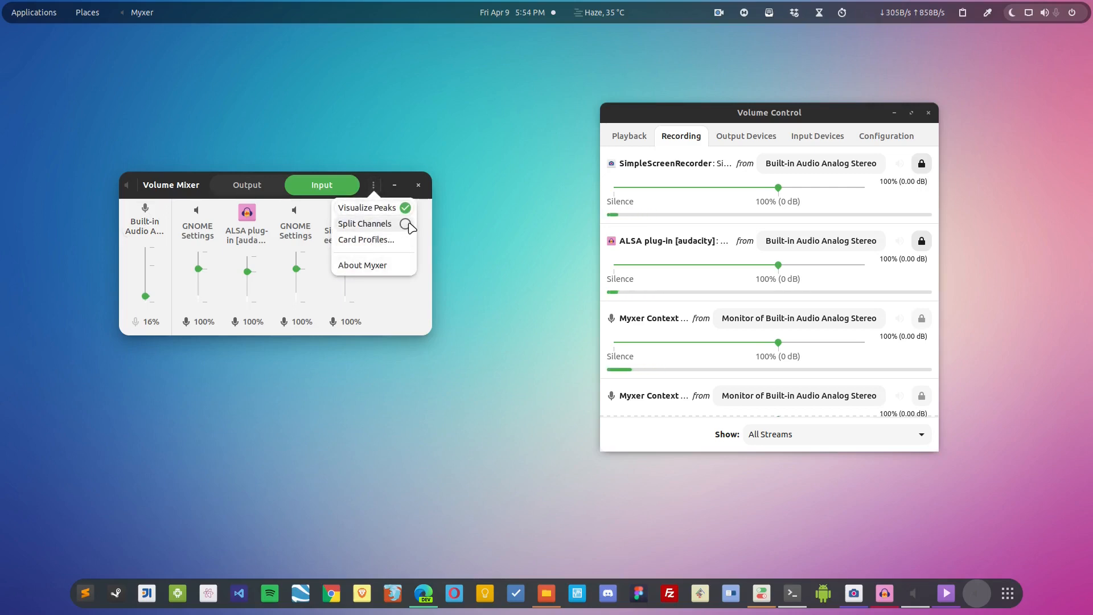
Enable Split Channels, view the Output streams' separate channel sliders, and close Volume Control
click(364, 223)
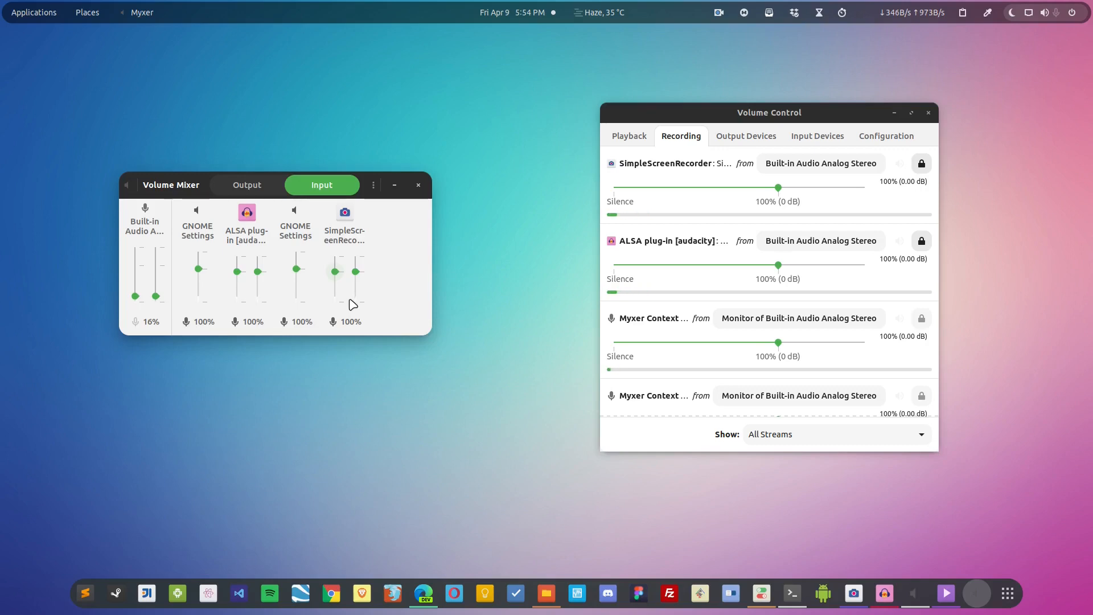
click(246, 185)
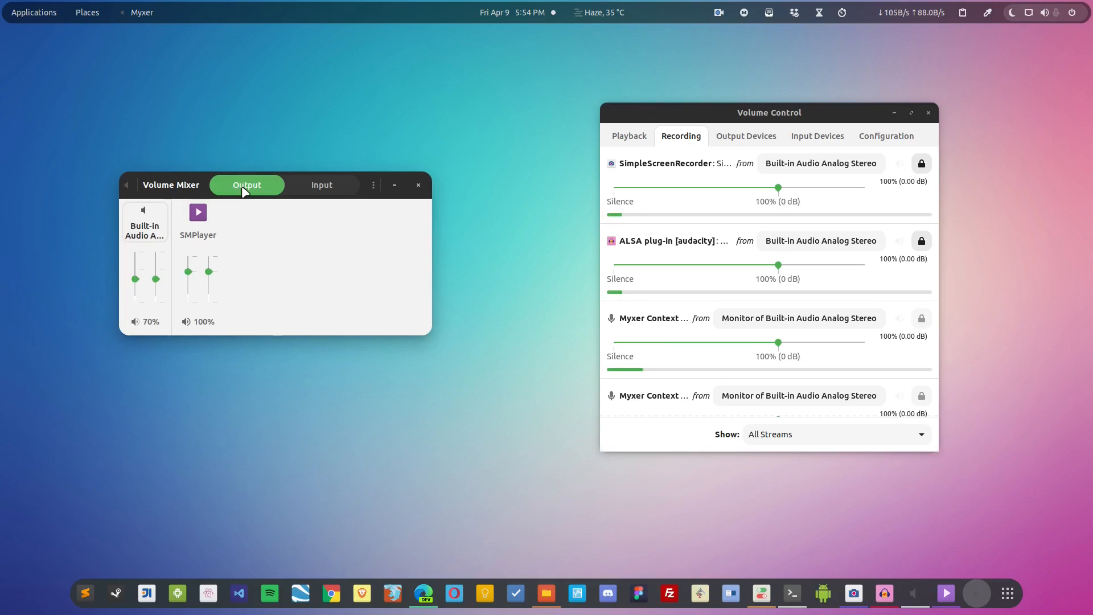
mouse_move(878, 289)
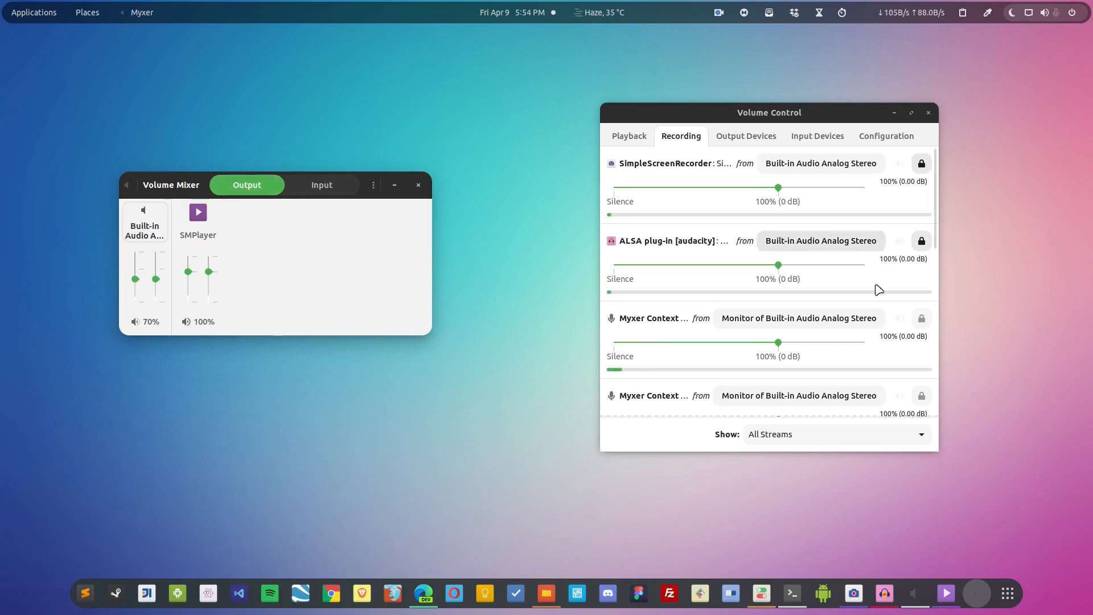
mouse_move(723, 326)
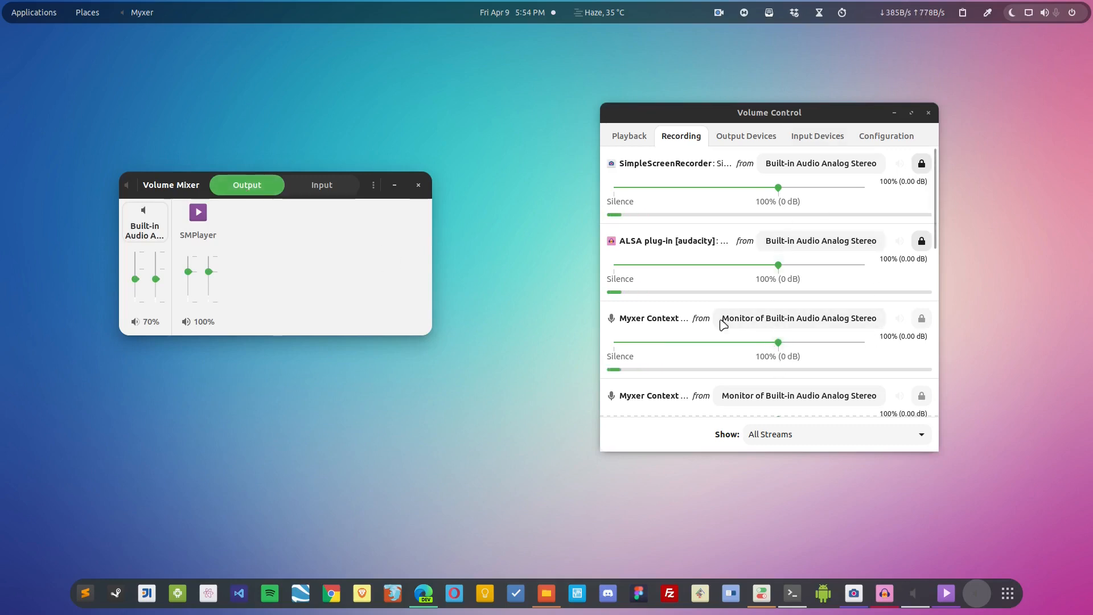
click(587, 205)
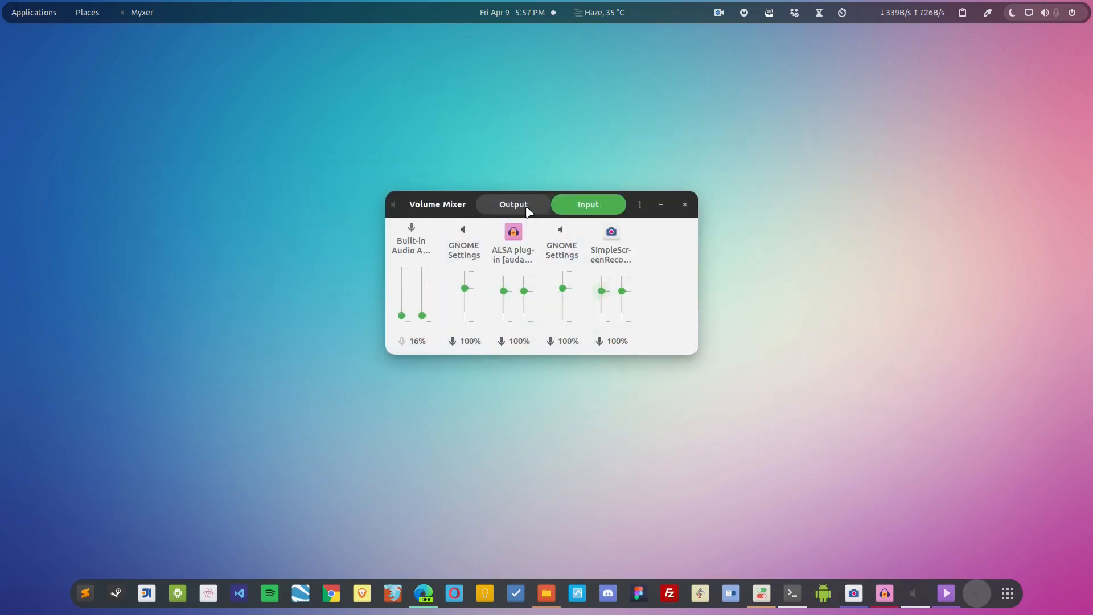